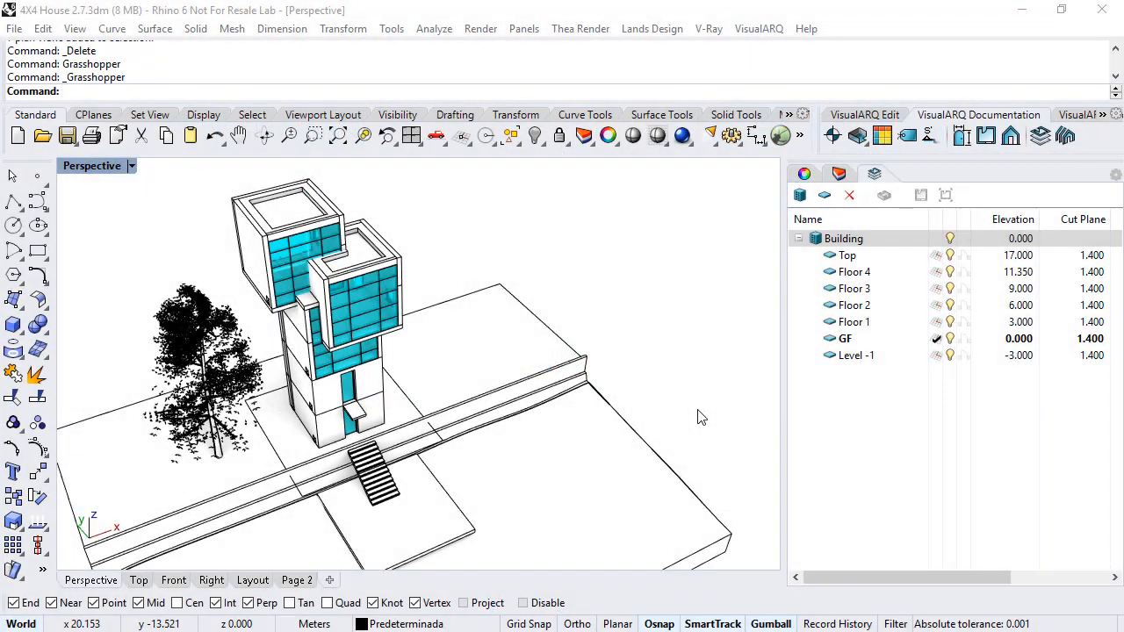
{"action": "mouse_move", "coordinate": [664, 379]}
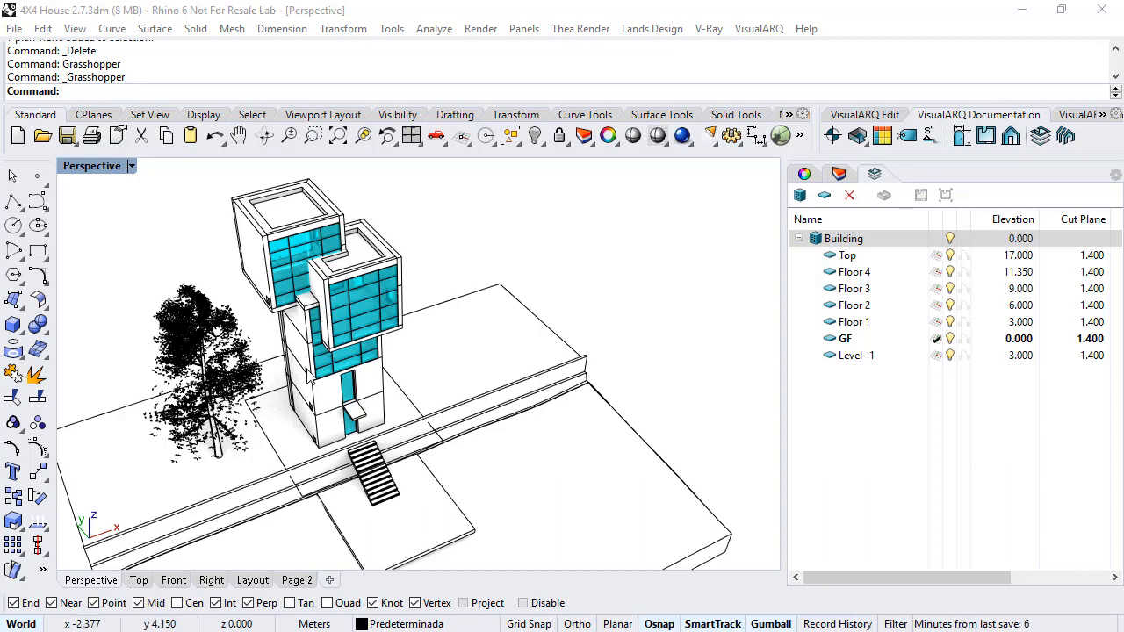
{"action": "mouse_move", "coordinate": [628, 268]}
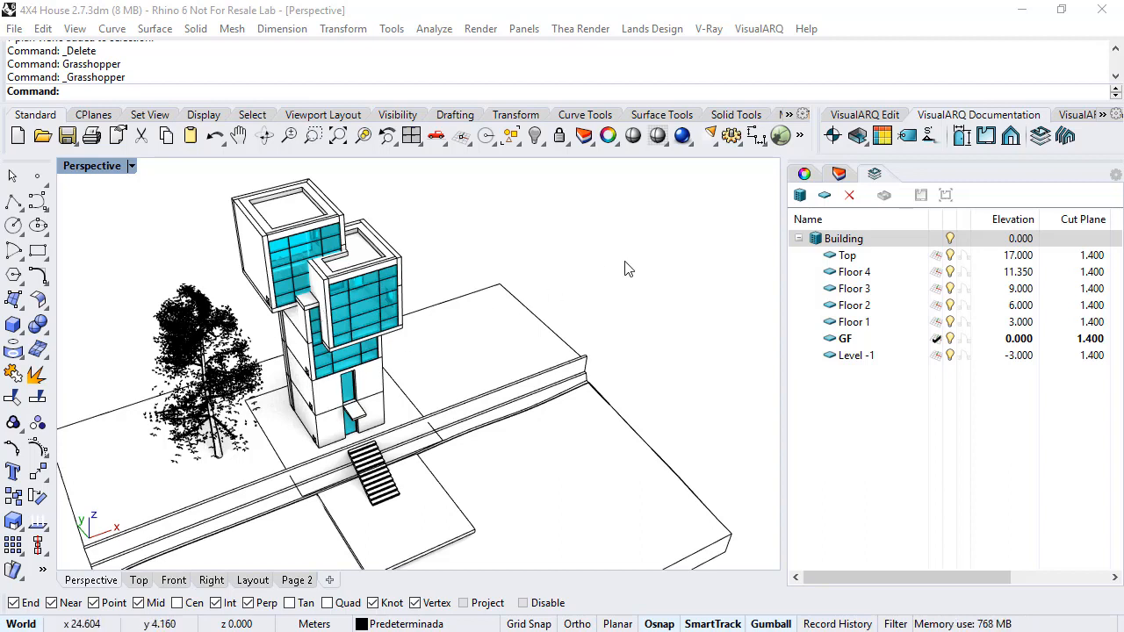
Launch Grasshopper and place Point and Curve geometry parameters on its canvas
{"action": "left_click", "coordinate": [986, 135]}
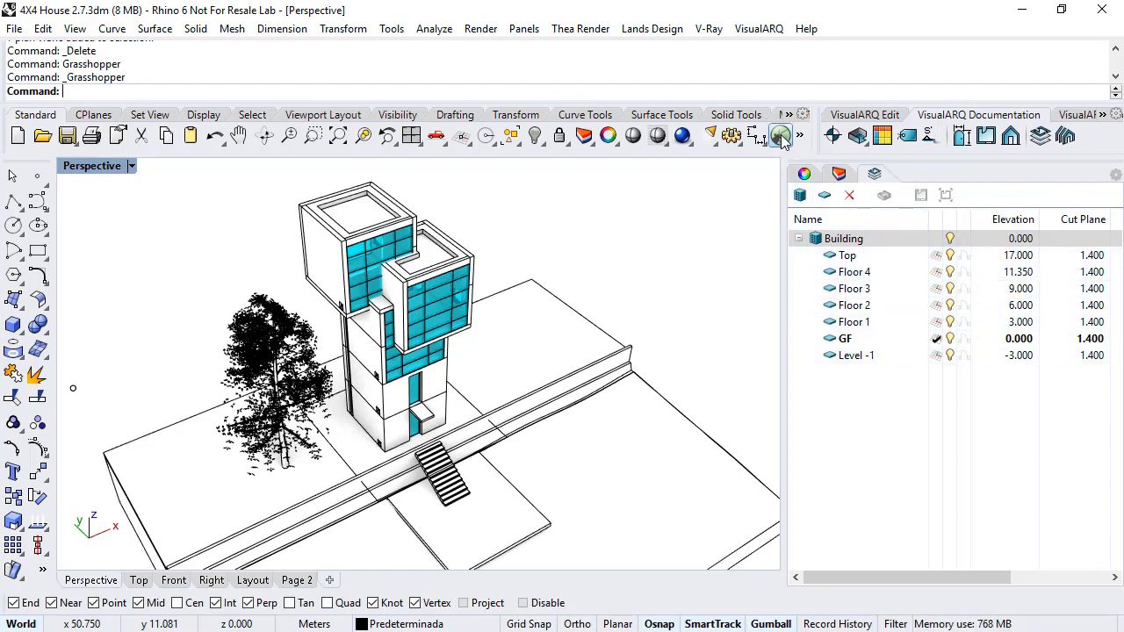
{"action": "left_click", "coordinate": [780, 135]}
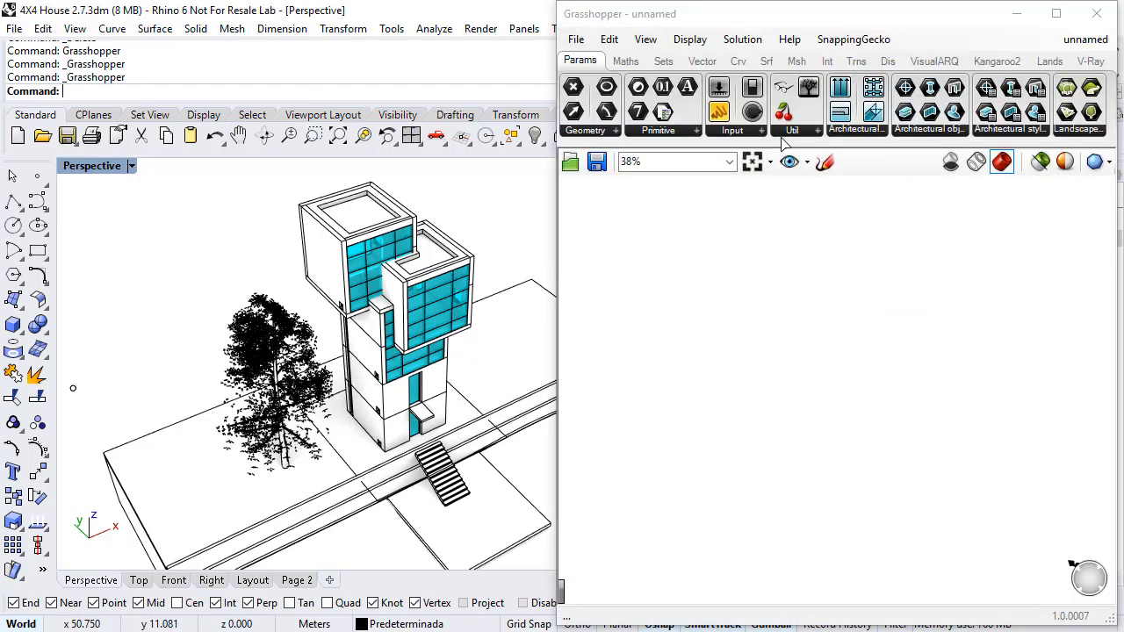
{"action": "mouse_move", "coordinate": [347, 470]}
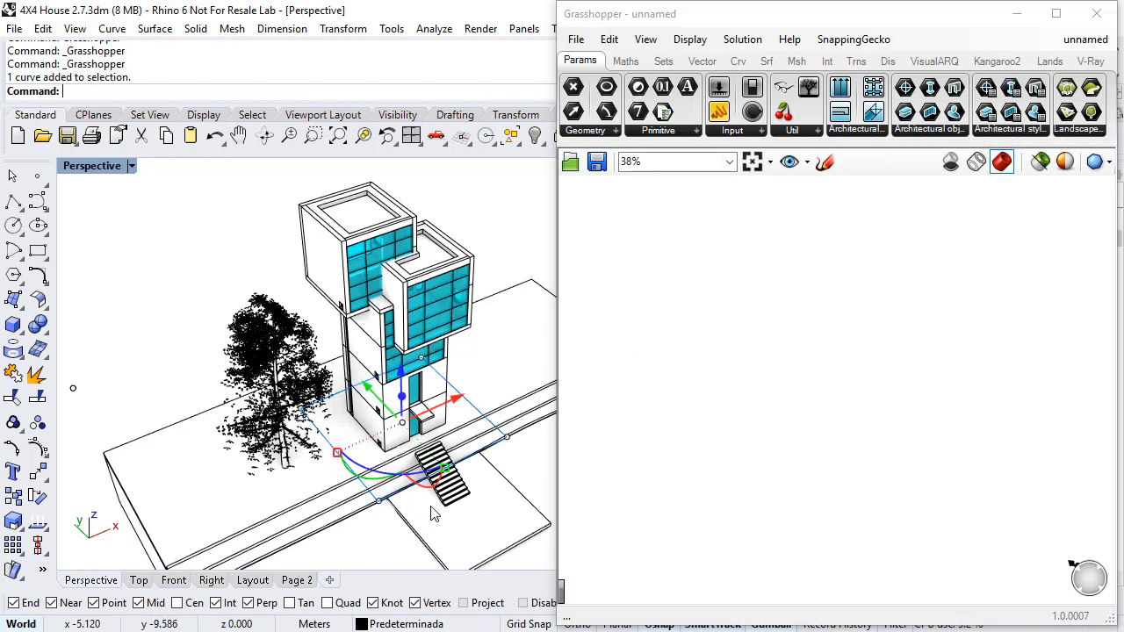
{"action": "mouse_move", "coordinate": [424, 451]}
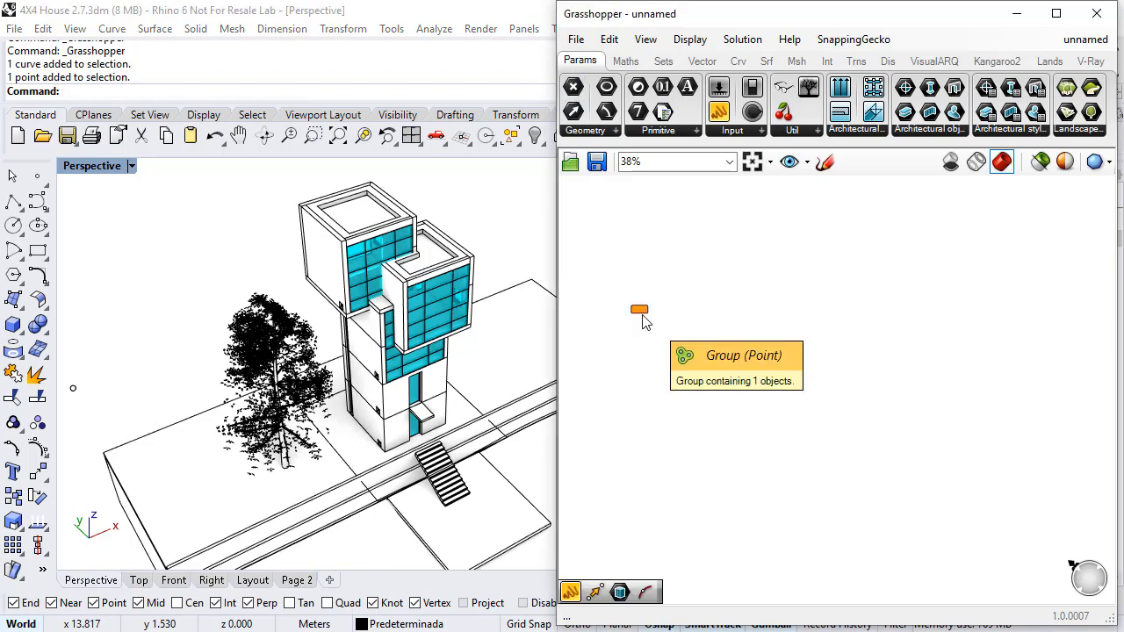
{"action": "right_click", "coordinate": [639, 309]}
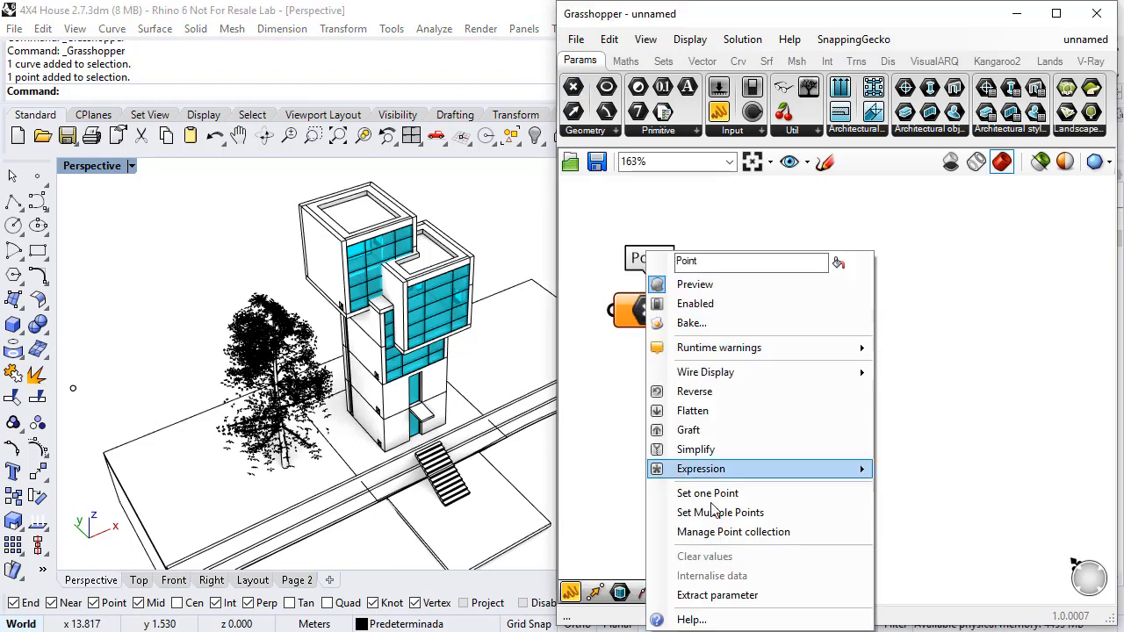
{"action": "left_click", "coordinate": [708, 493]}
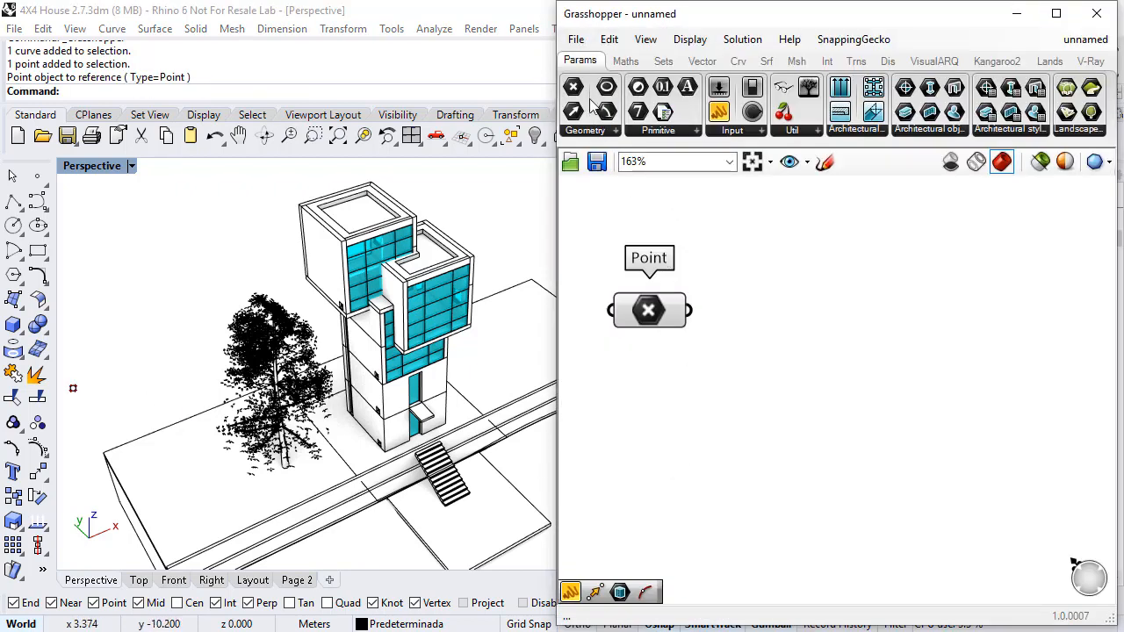
{"action": "left_click", "coordinate": [585, 130]}
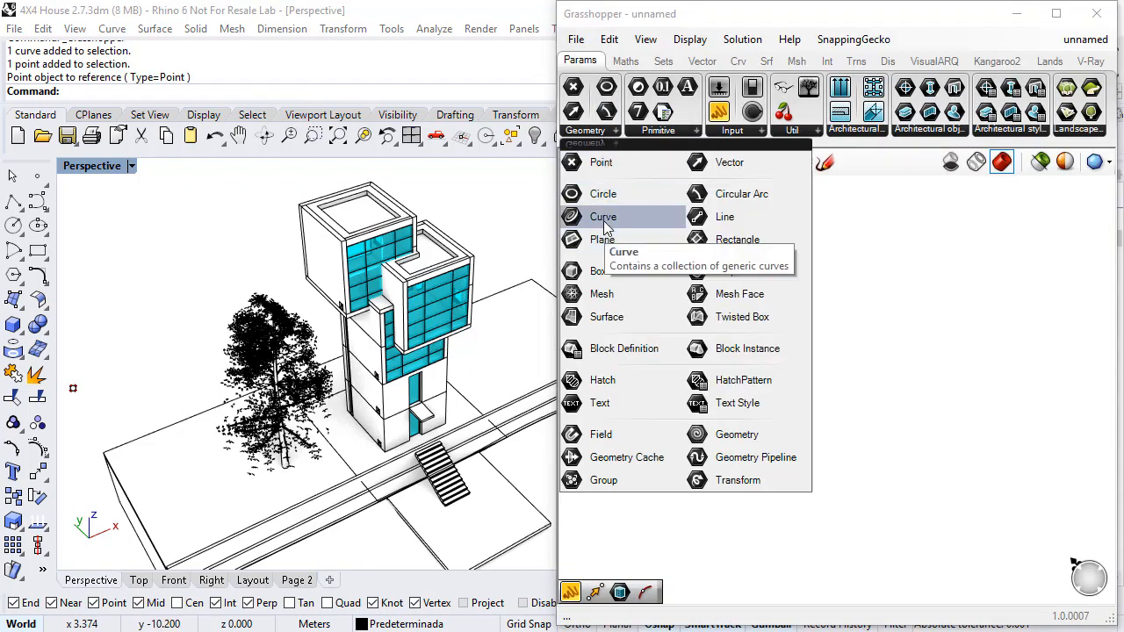
{"action": "left_click", "coordinate": [604, 217]}
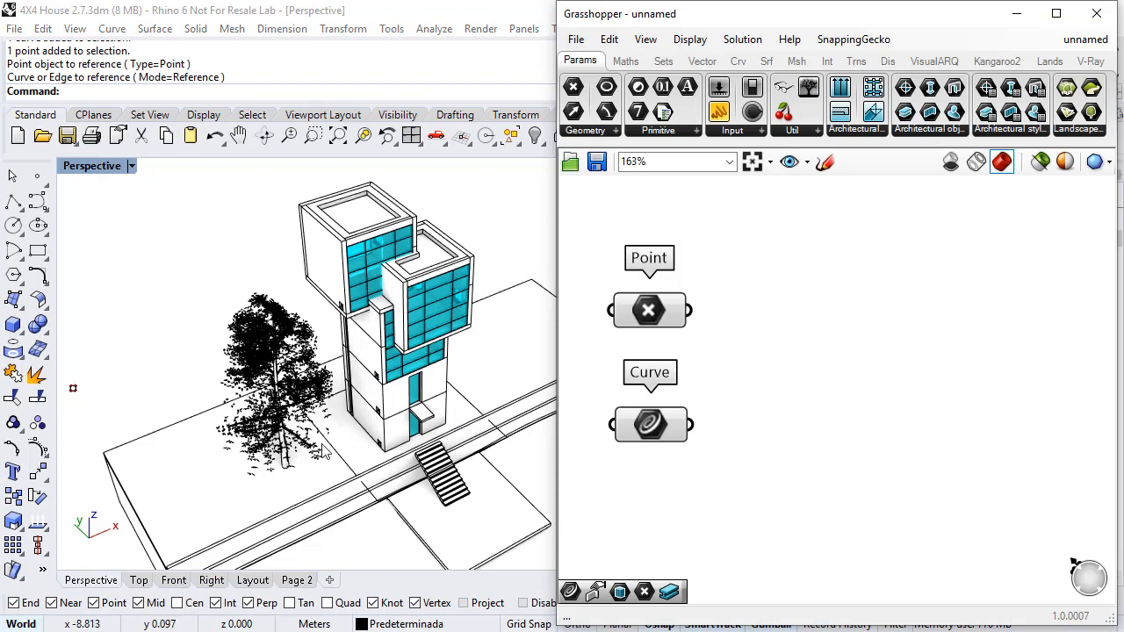
{"action": "mouse_move", "coordinate": [702, 444]}
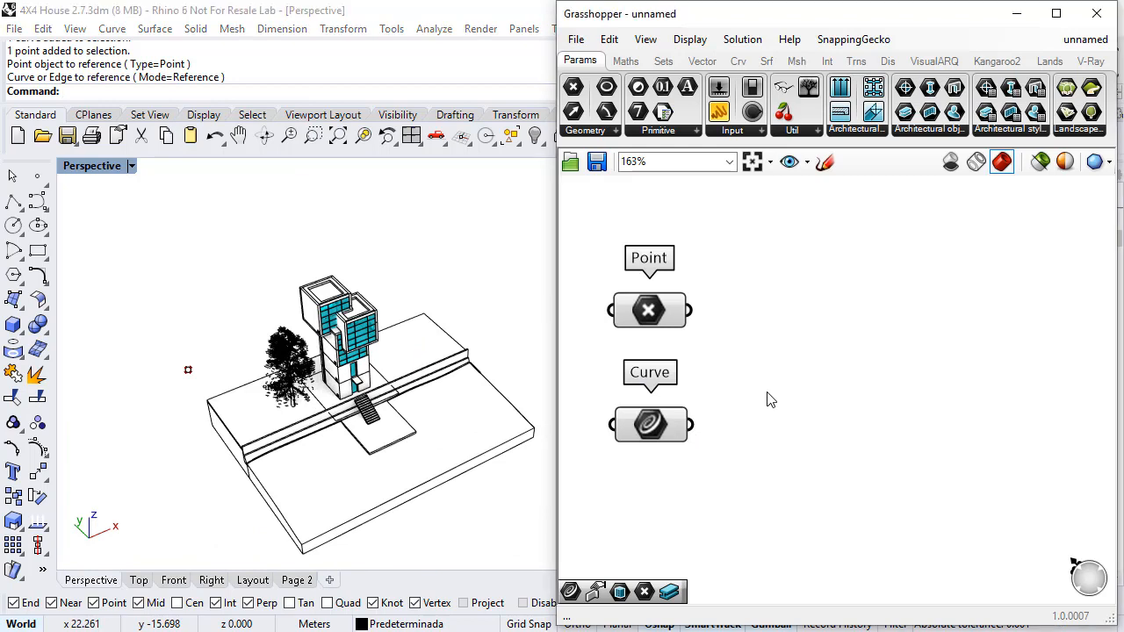
{"action": "mouse_move", "coordinate": [938, 135]}
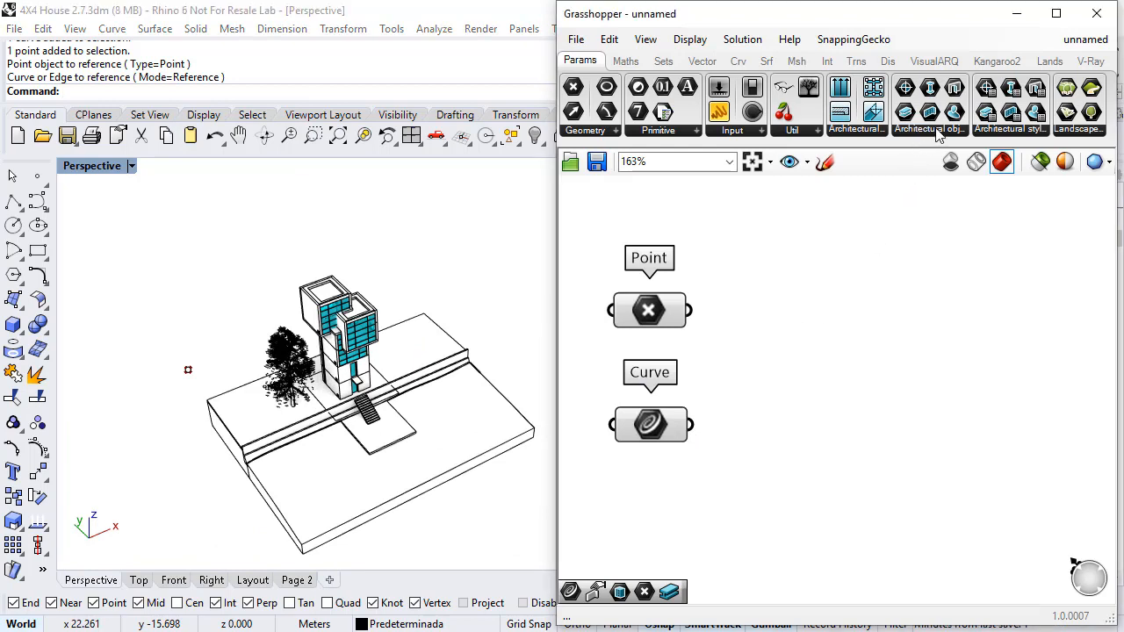
Add a VisualARQ Building parameter that references the model's Building
{"action": "left_click", "coordinate": [930, 114]}
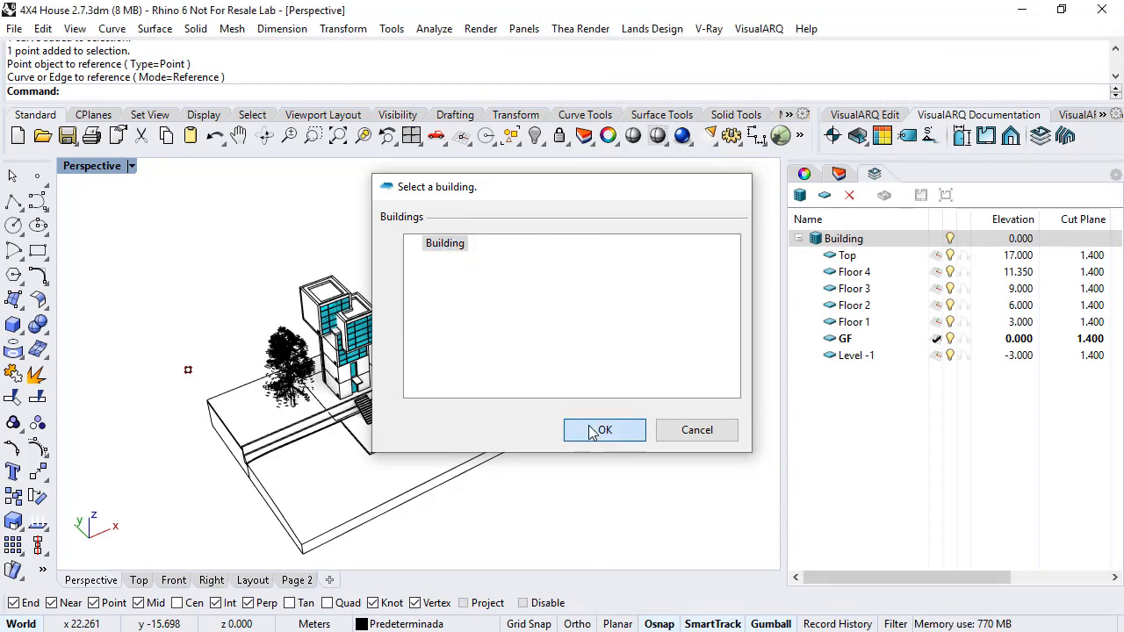
{"action": "left_click", "coordinate": [604, 430]}
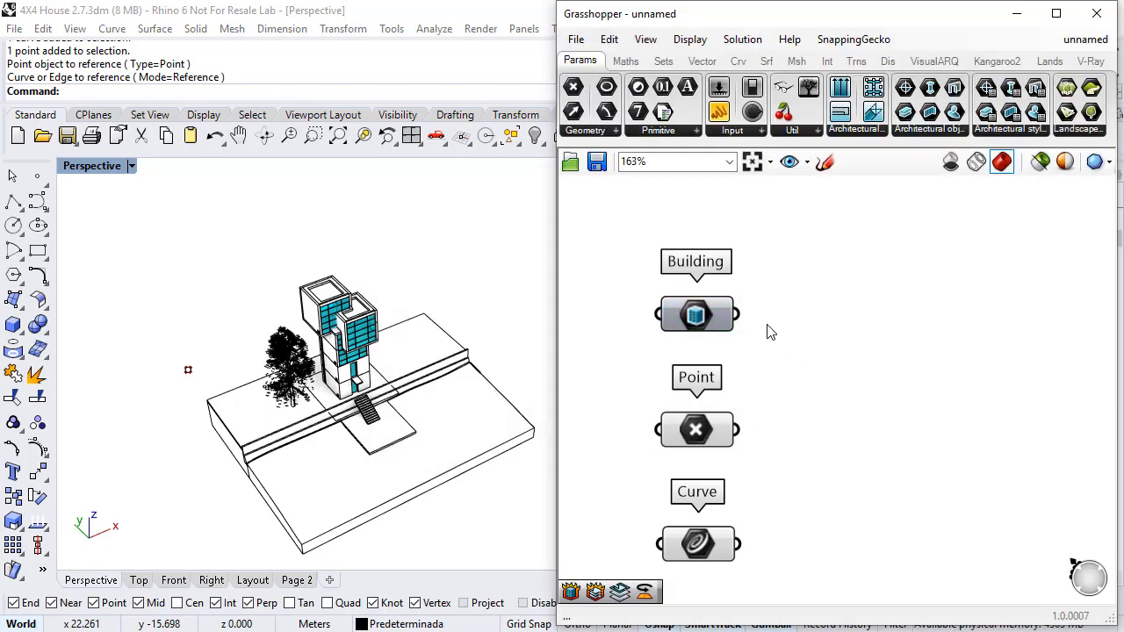
{"action": "mouse_move", "coordinate": [731, 314]}
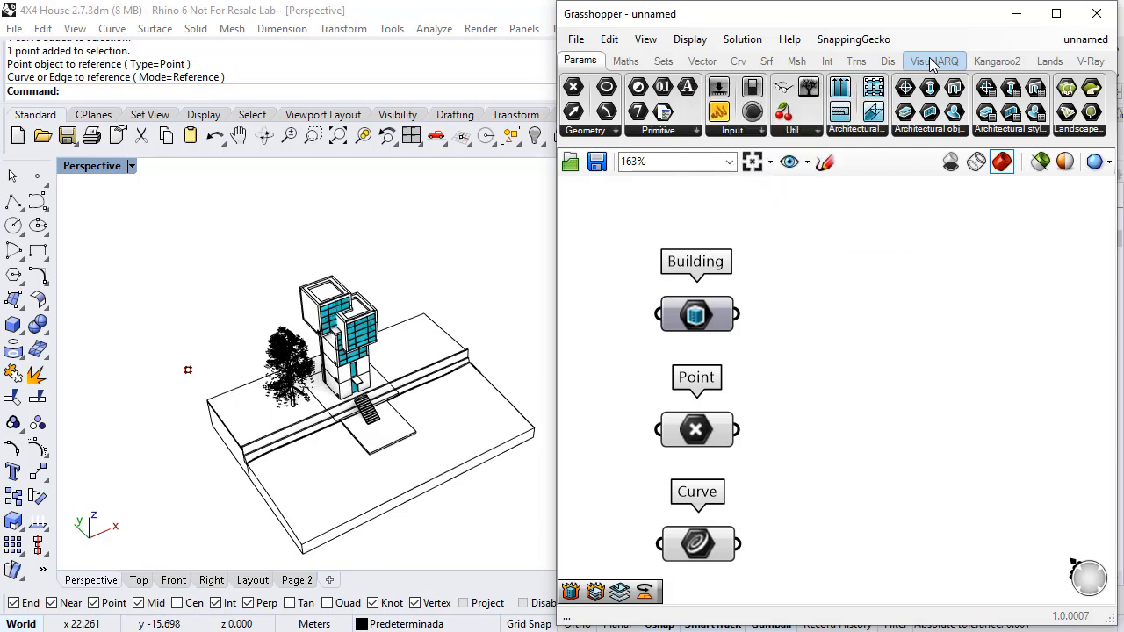
Add Deconstruct Building and Deconstruct Level, wiring Building into the first and Levels into the second
{"action": "left_click", "coordinate": [934, 59]}
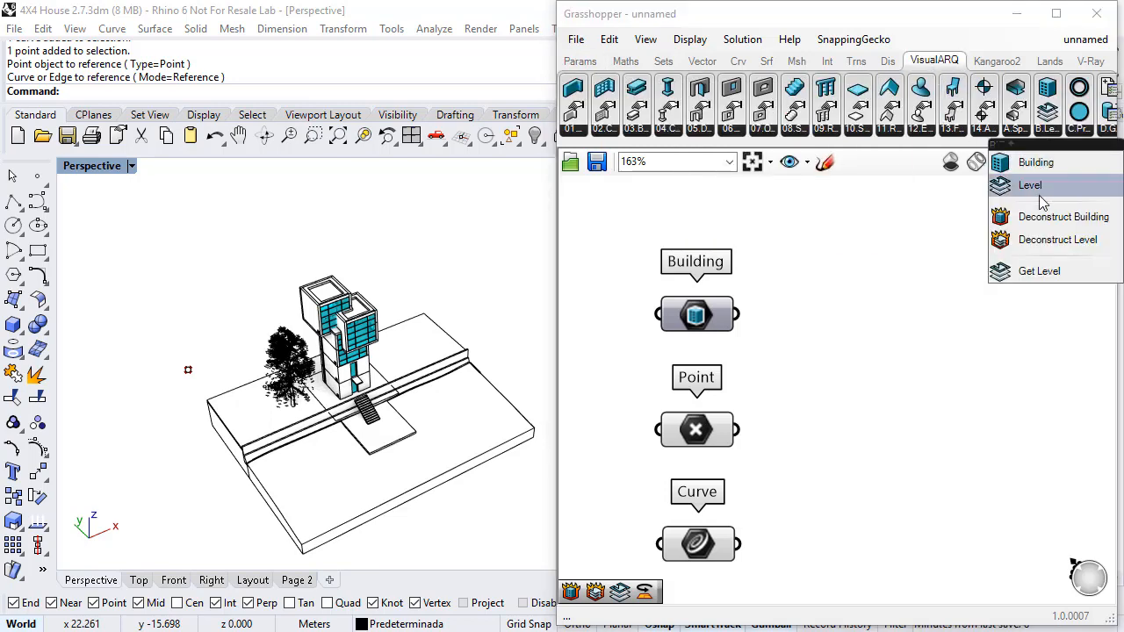
{"action": "left_click", "coordinate": [1063, 216]}
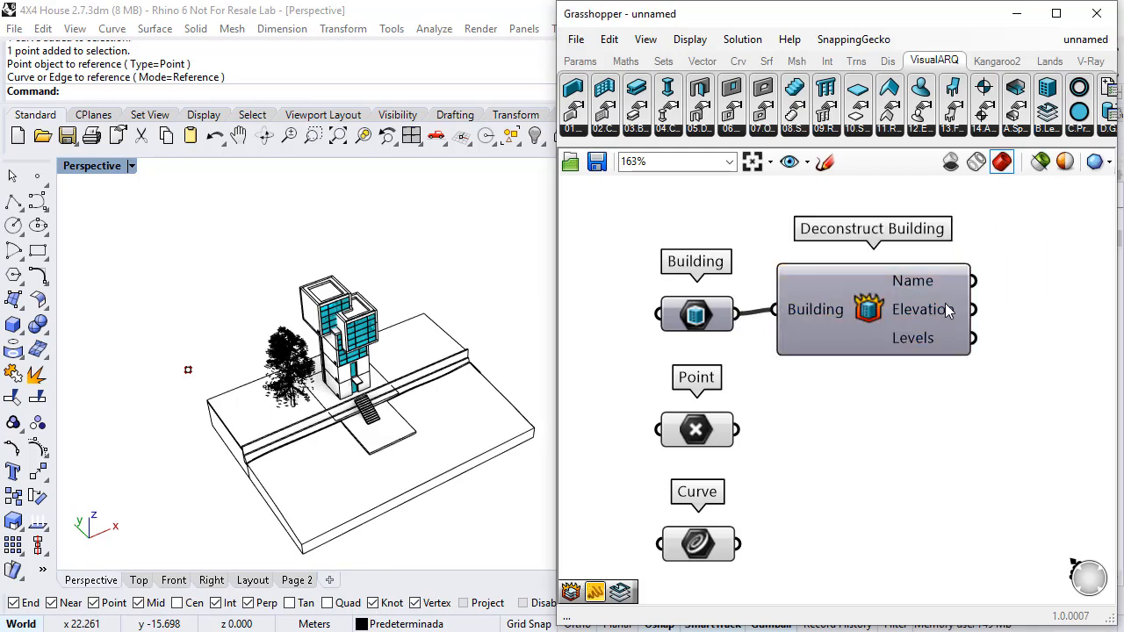
{"action": "mouse_move", "coordinate": [952, 340]}
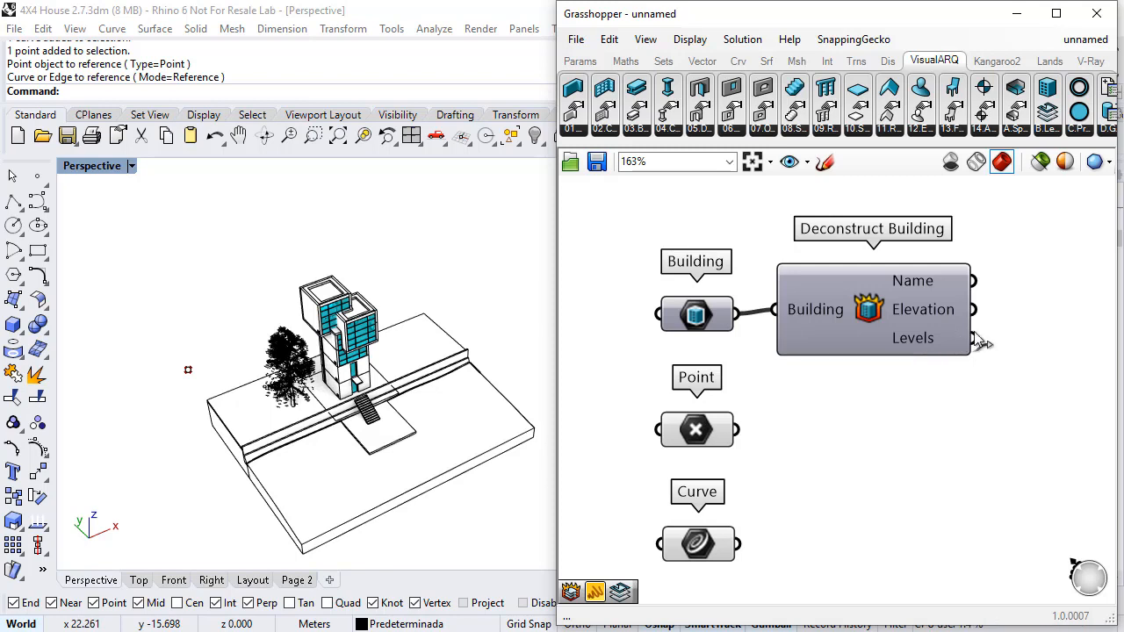
{"action": "scroll", "scroll_direction": "down", "scroll_amount": 3}
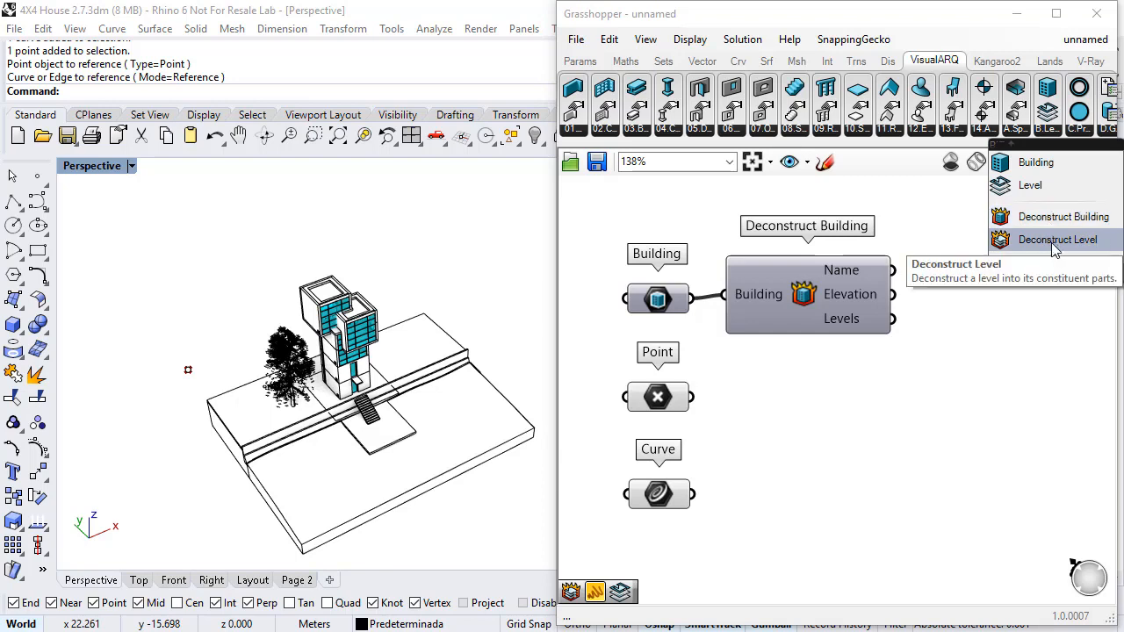
{"action": "left_click", "coordinate": [1057, 239]}
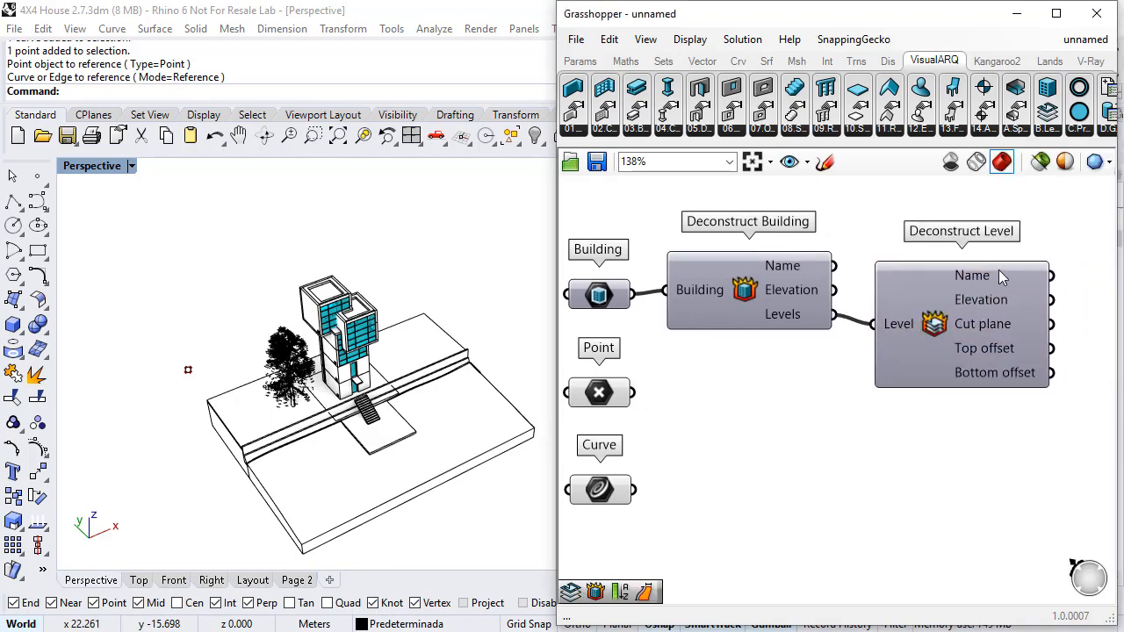
{"action": "mouse_move", "coordinate": [1035, 302]}
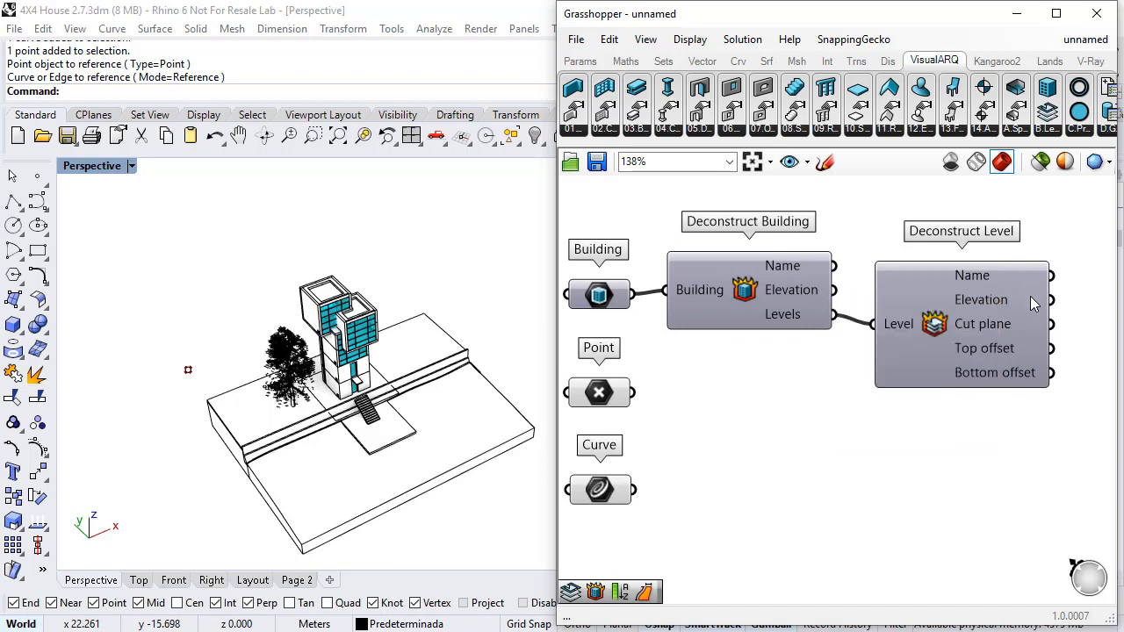
{"action": "mouse_move", "coordinate": [1037, 303]}
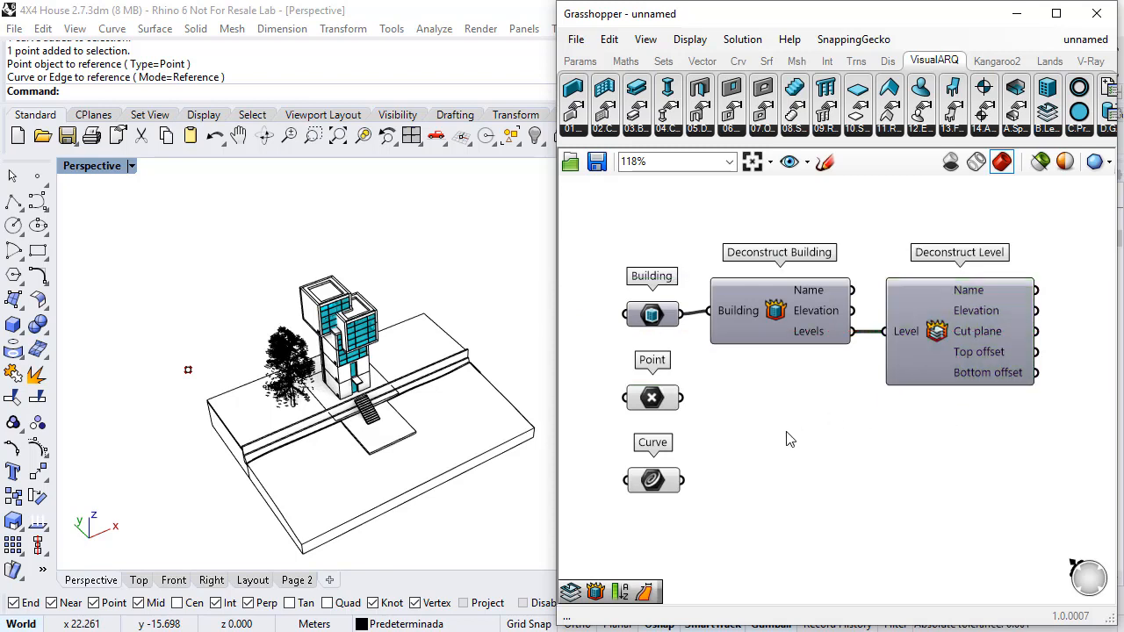
{"action": "mouse_move", "coordinate": [243, 358]}
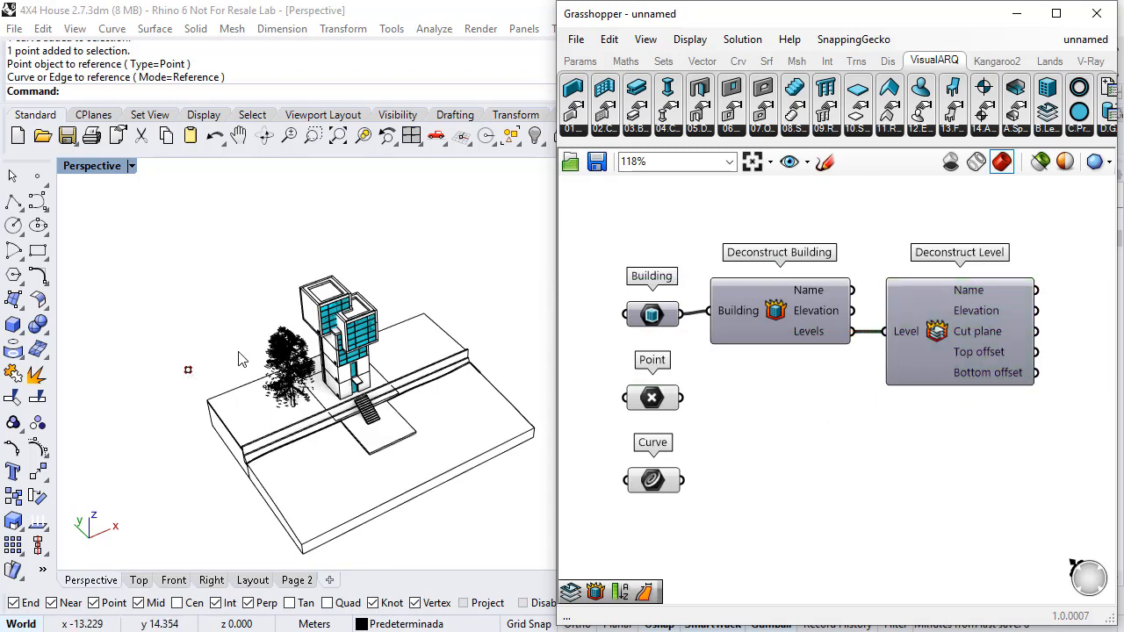
{"action": "mouse_move", "coordinate": [257, 337]}
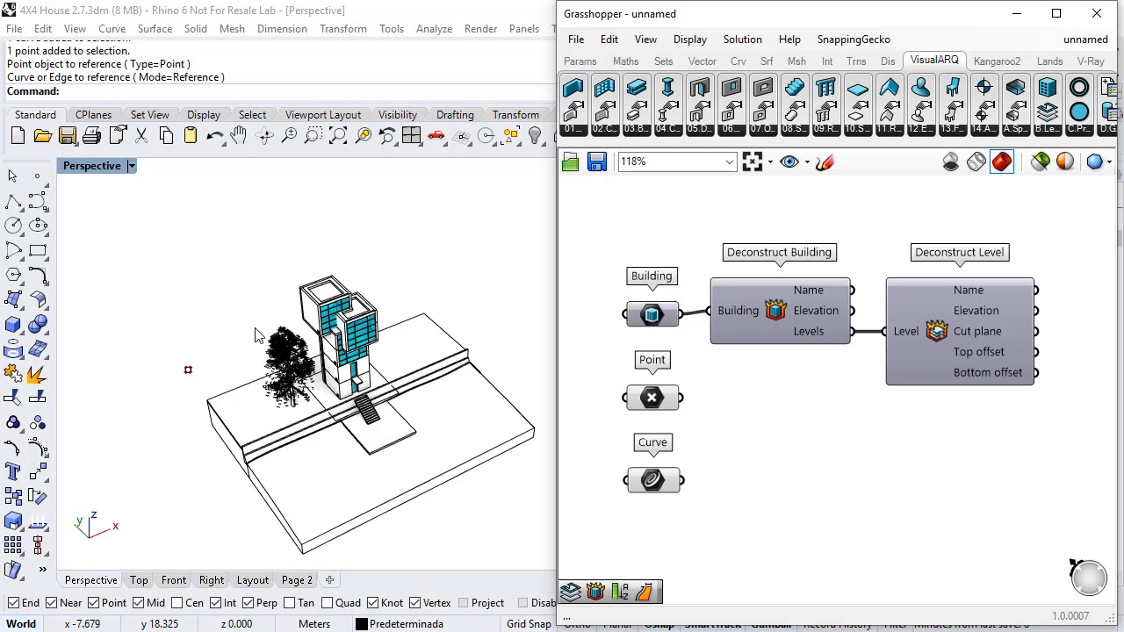
{"action": "mouse_move", "coordinate": [384, 291]}
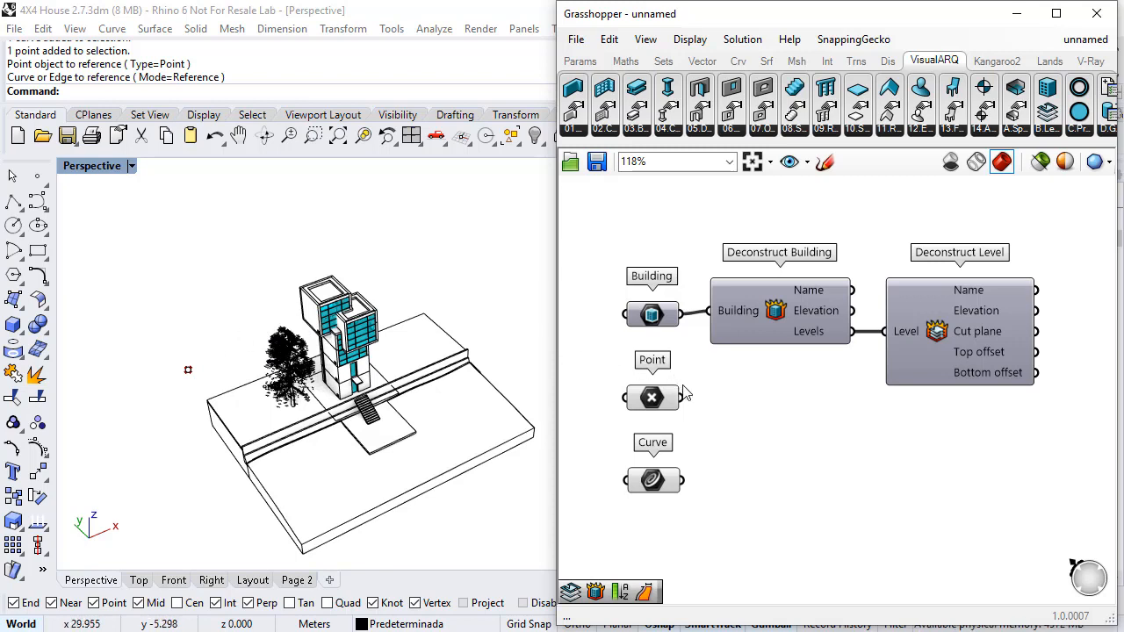
{"action": "mouse_move", "coordinate": [250, 351]}
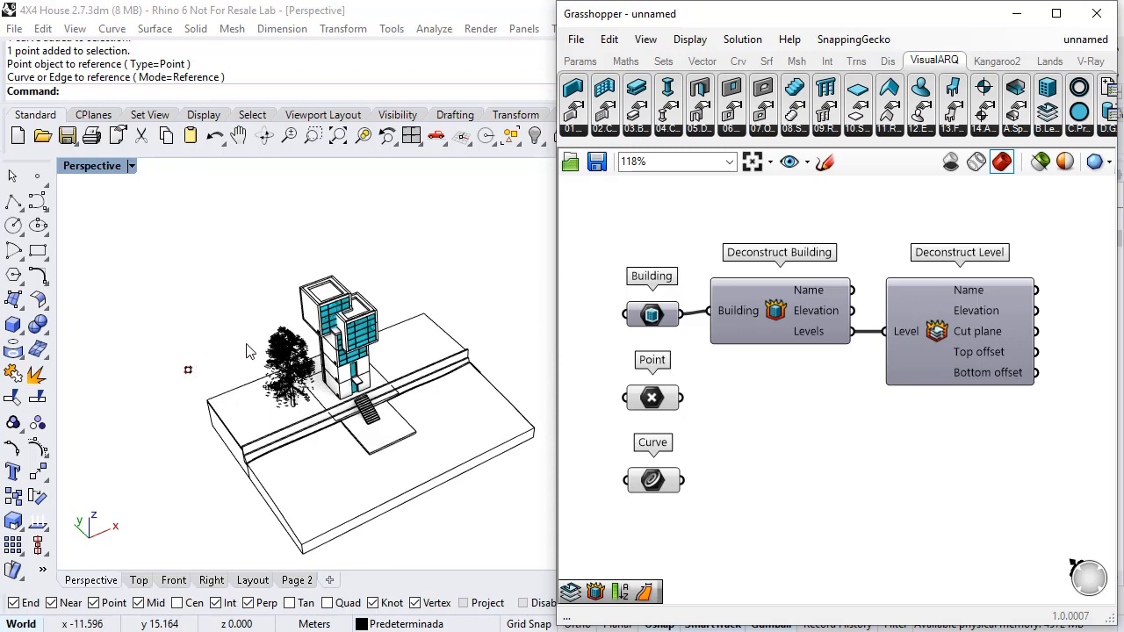
{"action": "mouse_move", "coordinate": [224, 369]}
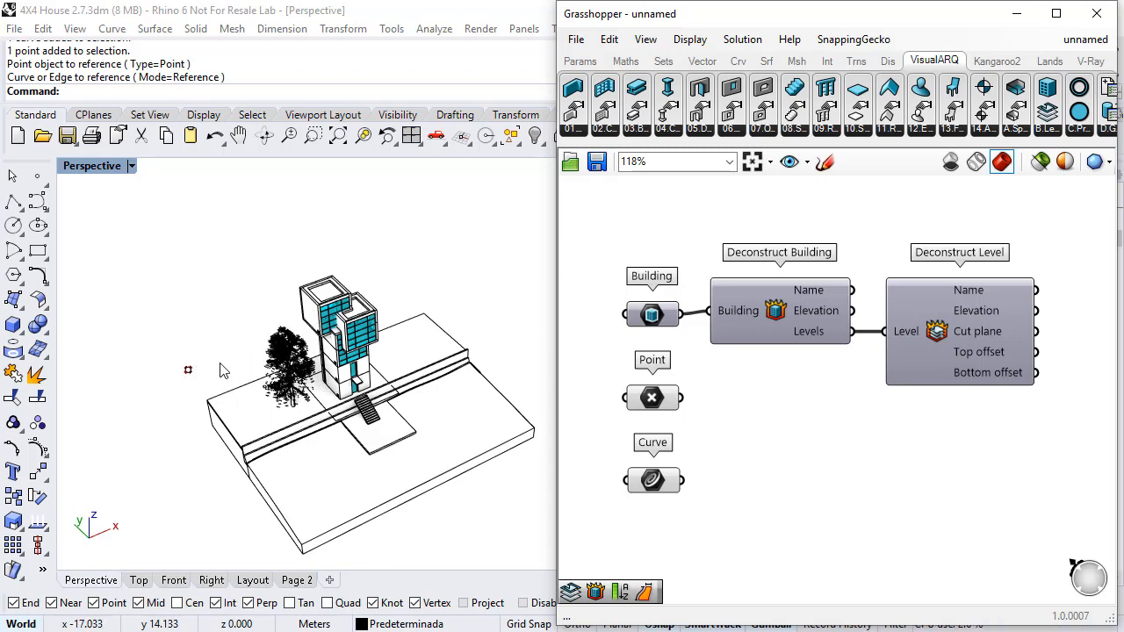
{"action": "mouse_move", "coordinate": [389, 408]}
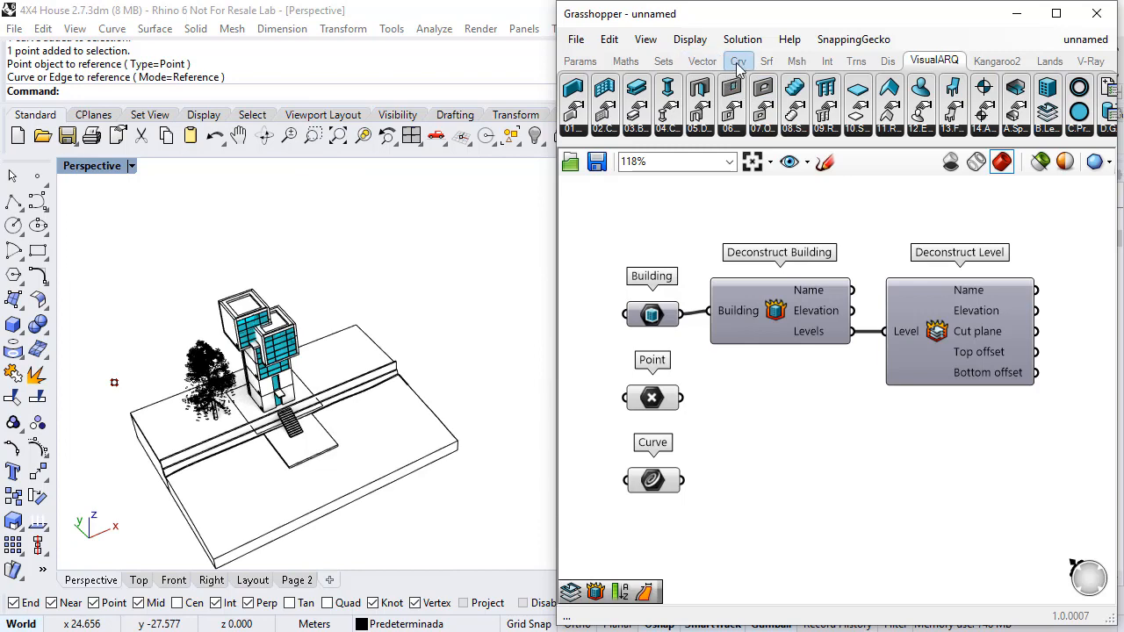
Add Dimensions, Move and Unit X, wiring Curve, U dimension, Unit X and Point
{"action": "left_click", "coordinate": [766, 61]}
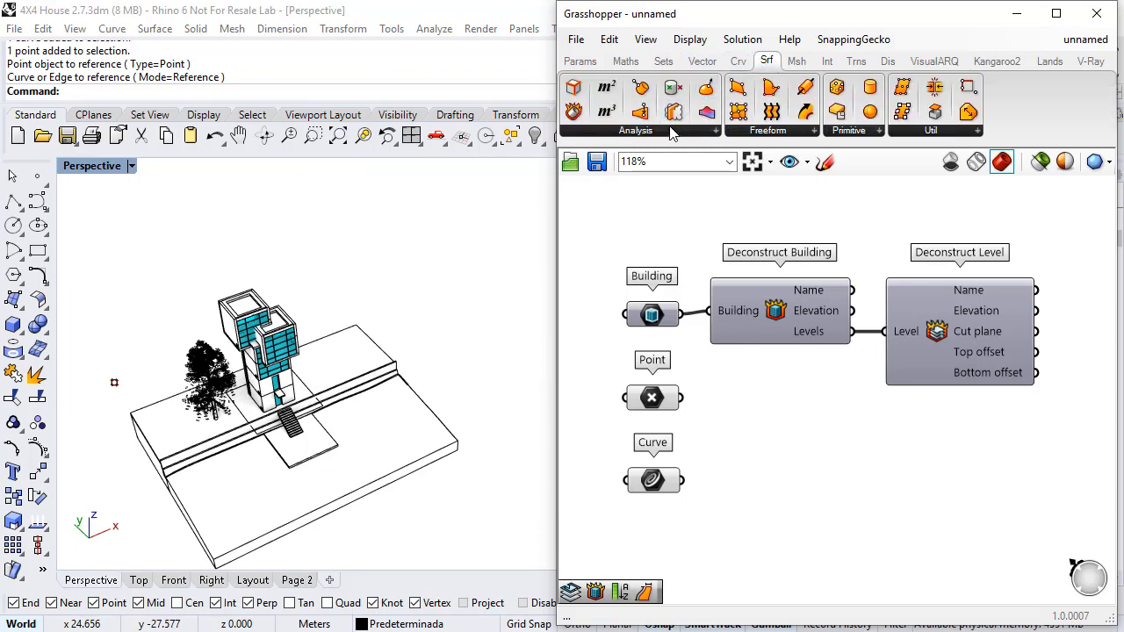
{"action": "left_click", "coordinate": [635, 130]}
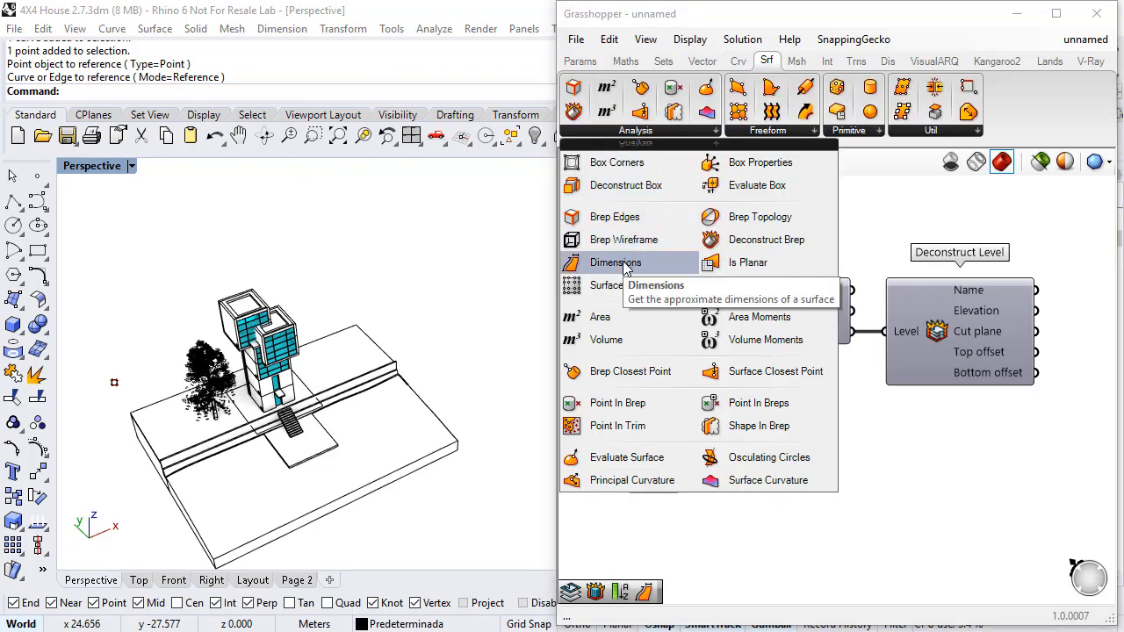
{"action": "left_click", "coordinate": [616, 262]}
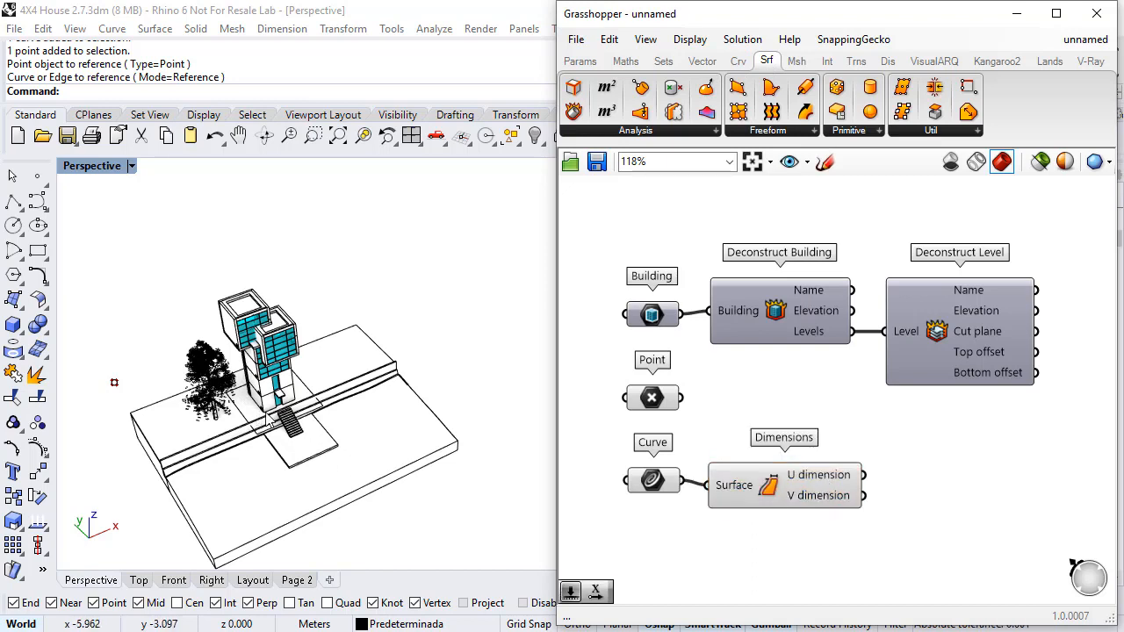
{"action": "scroll", "scroll_direction": "down", "scroll_amount": 3}
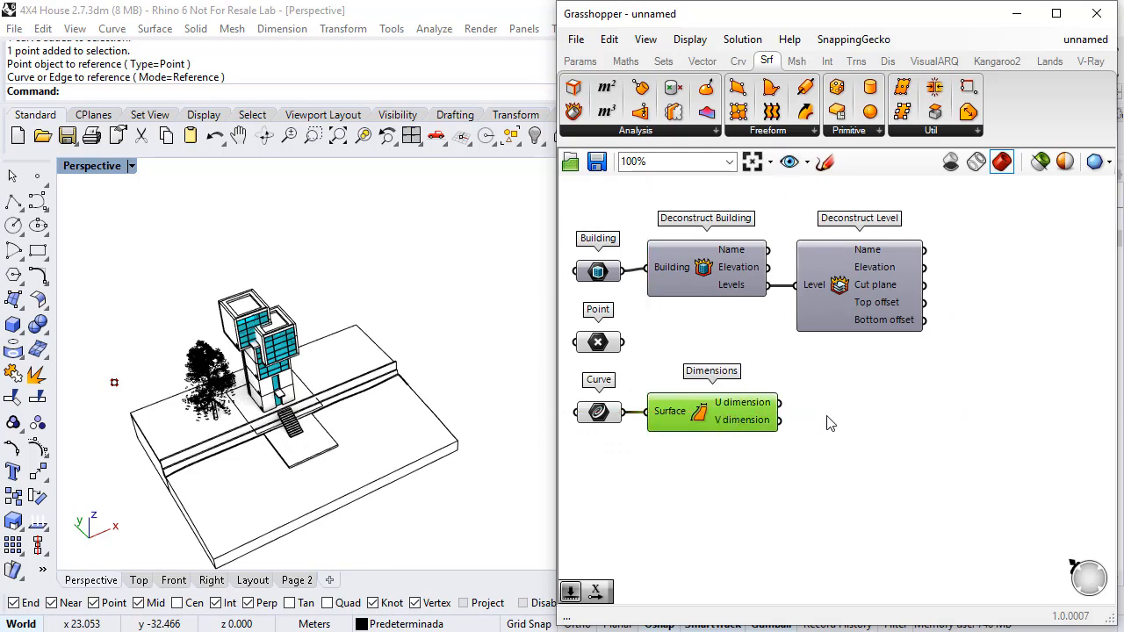
{"action": "left_click", "coordinate": [855, 61]}
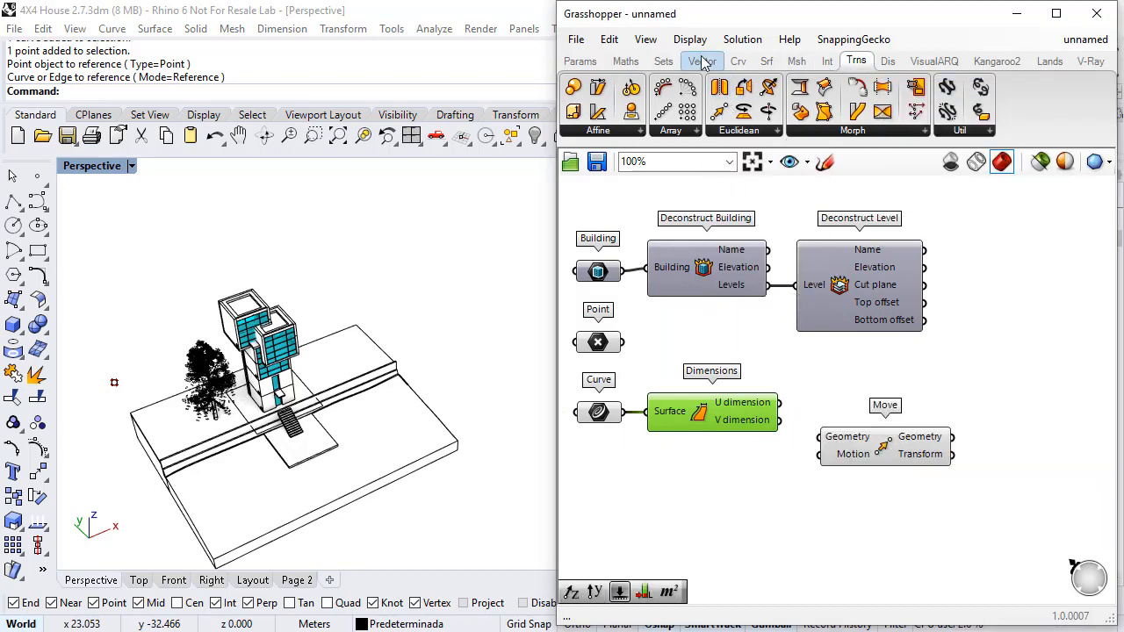
{"action": "left_click", "coordinate": [702, 61]}
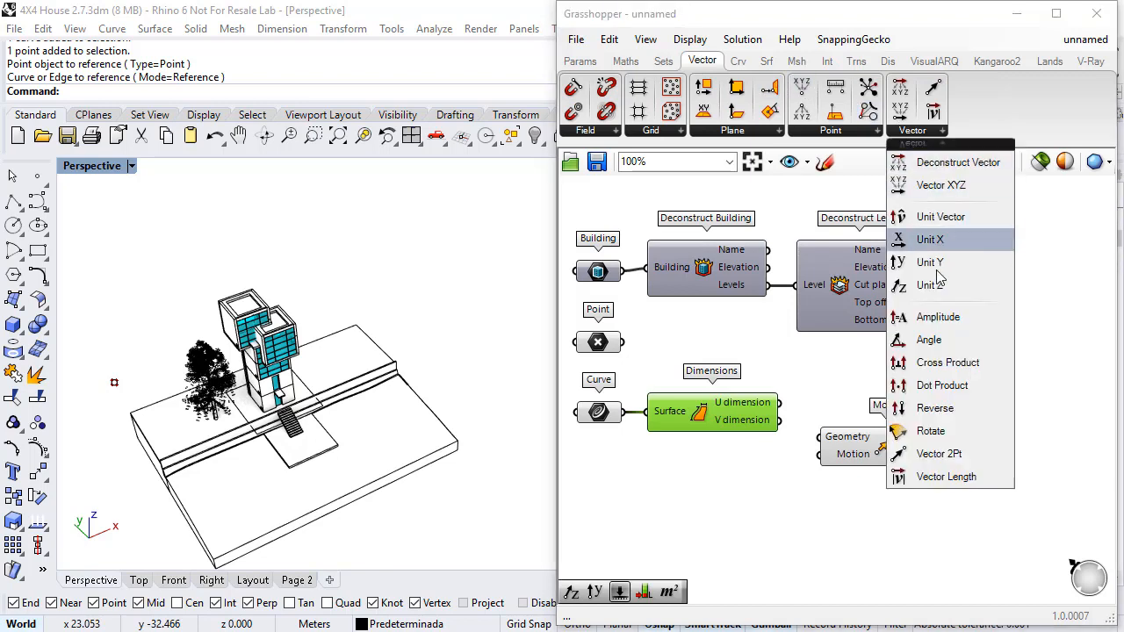
{"action": "mouse_move", "coordinate": [929, 239]}
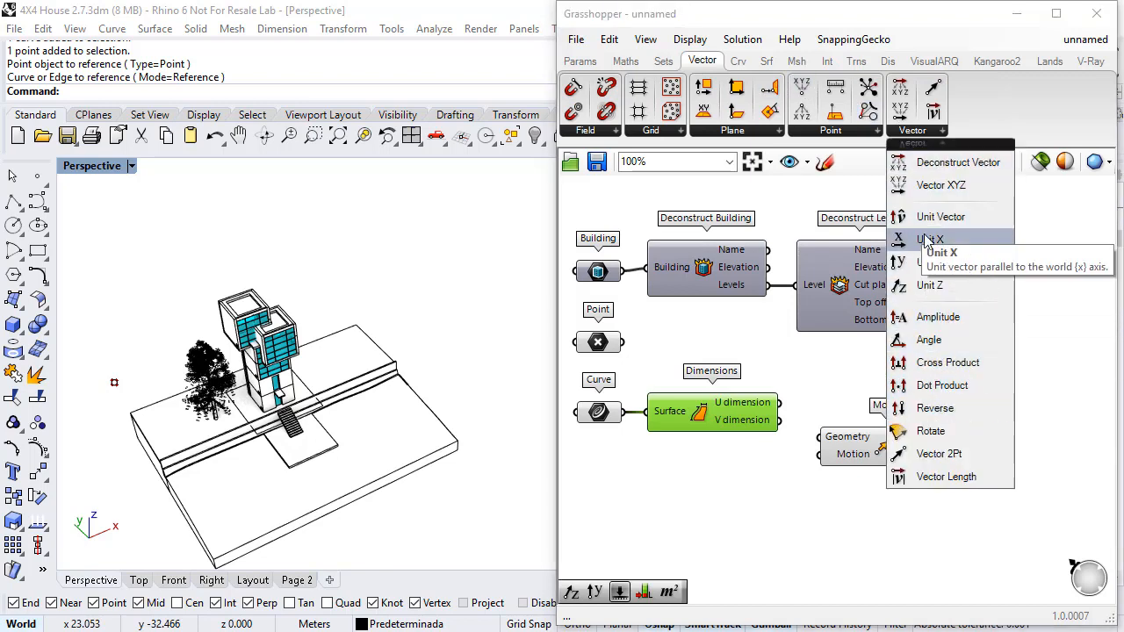
{"action": "left_click", "coordinate": [941, 239]}
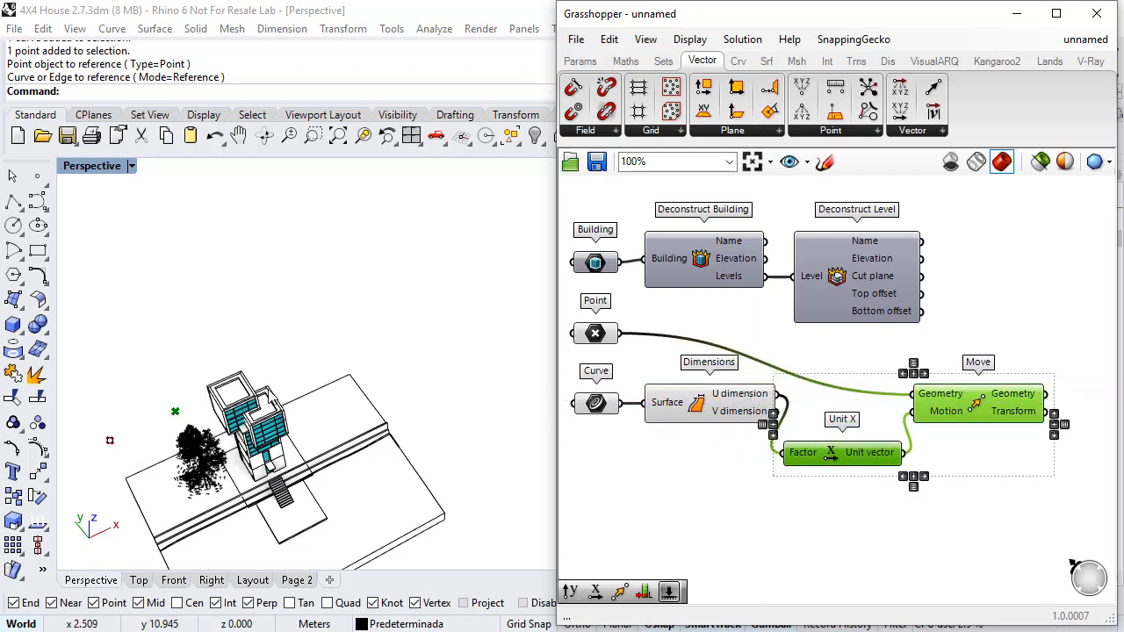
{"action": "mouse_move", "coordinate": [393, 340]}
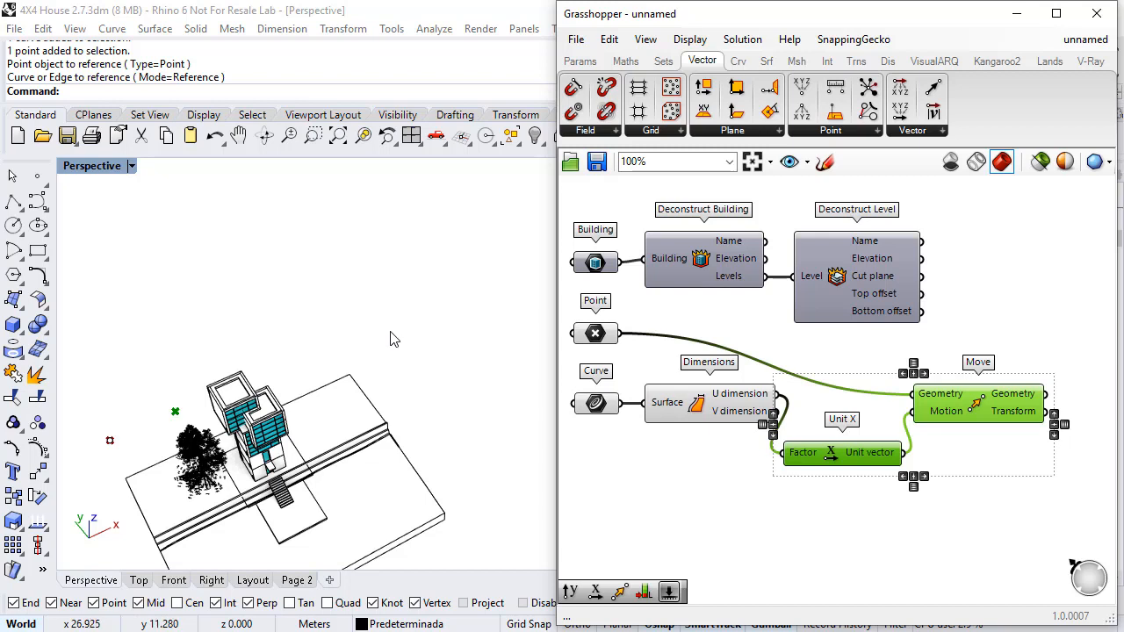
Place a Series component from Sets > Sequence below Unit X
{"action": "left_click", "coordinate": [787, 195]}
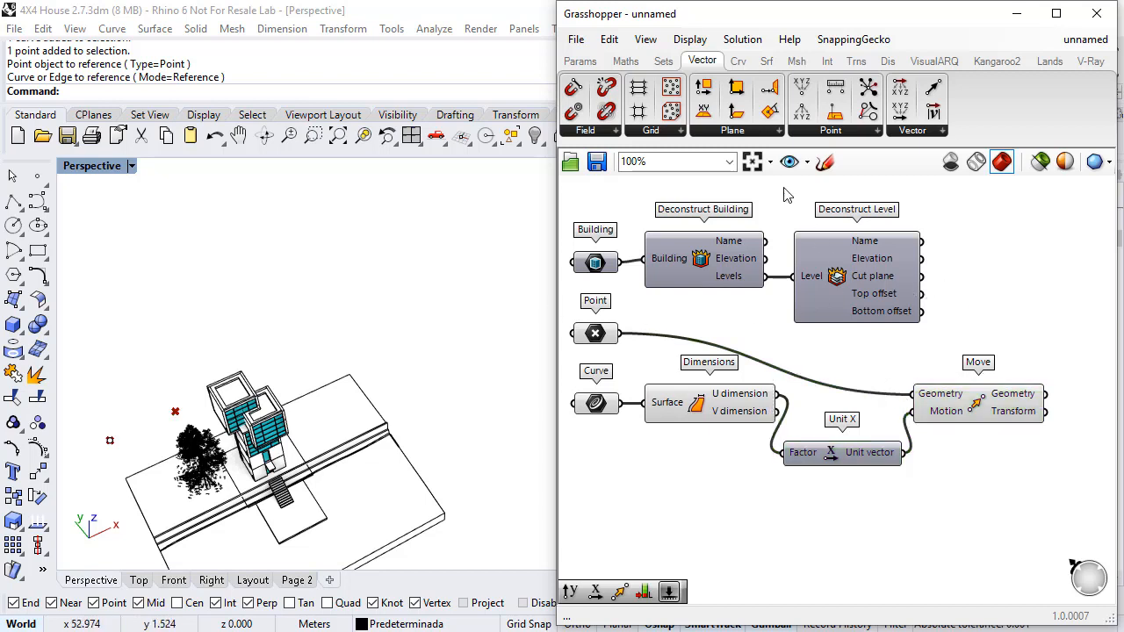
{"action": "left_click", "coordinate": [664, 60]}
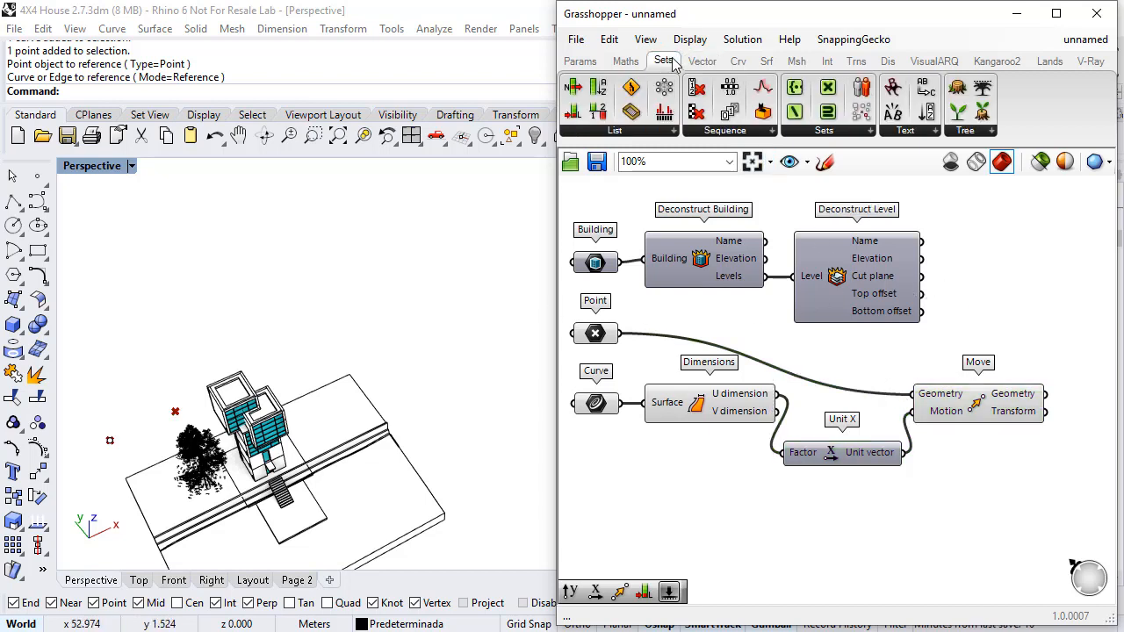
{"action": "left_click", "coordinate": [664, 60]}
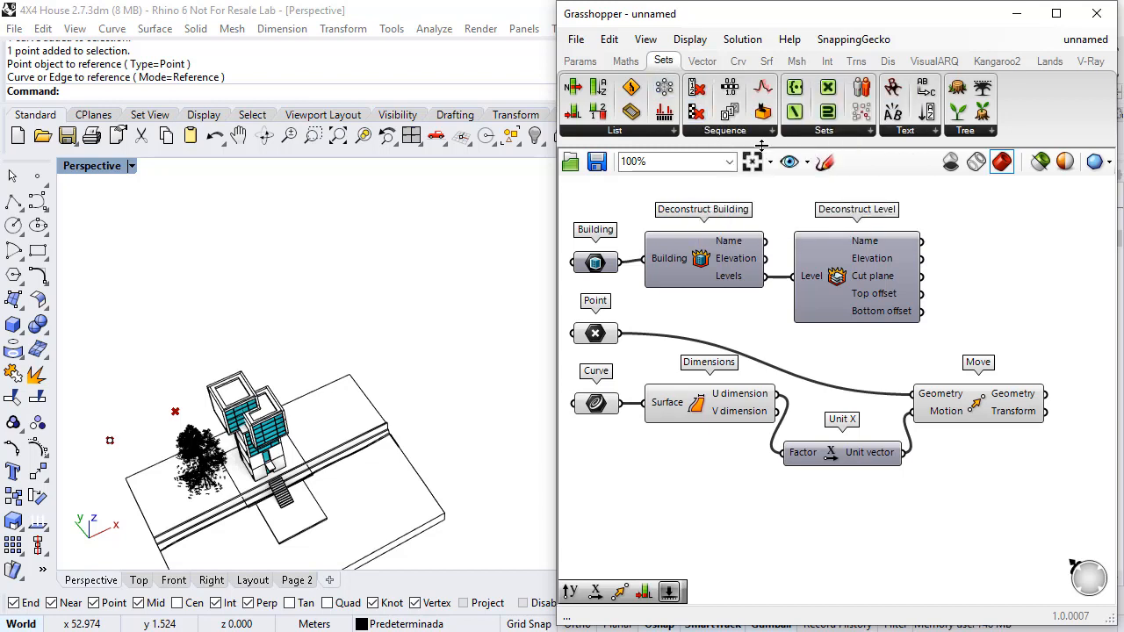
{"action": "left_click", "coordinate": [725, 130]}
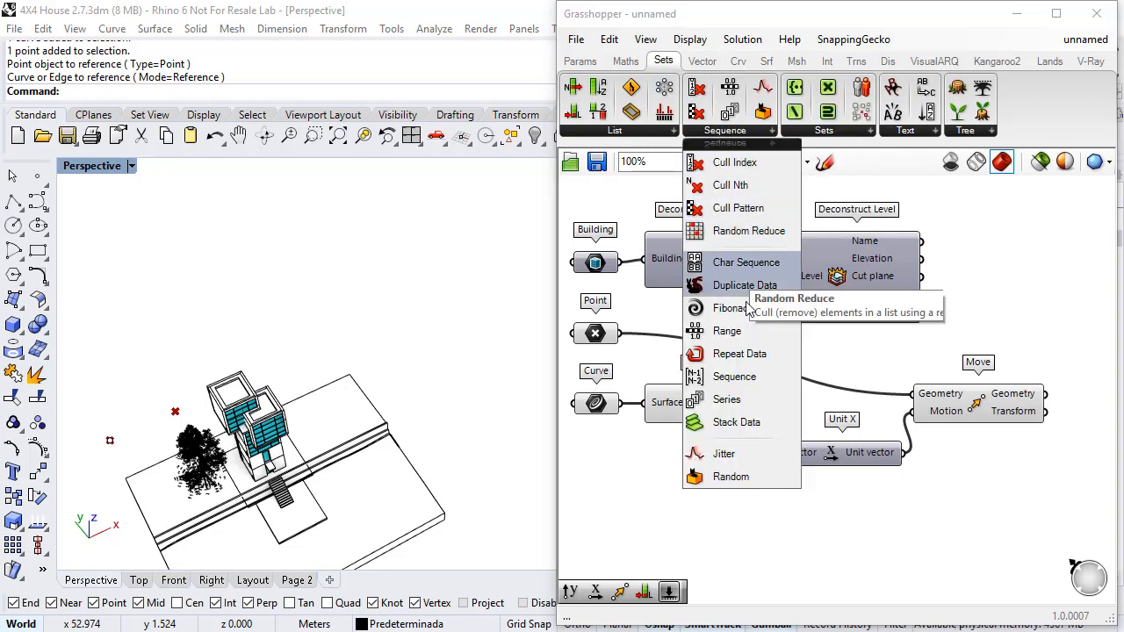
{"action": "left_click", "coordinate": [728, 398]}
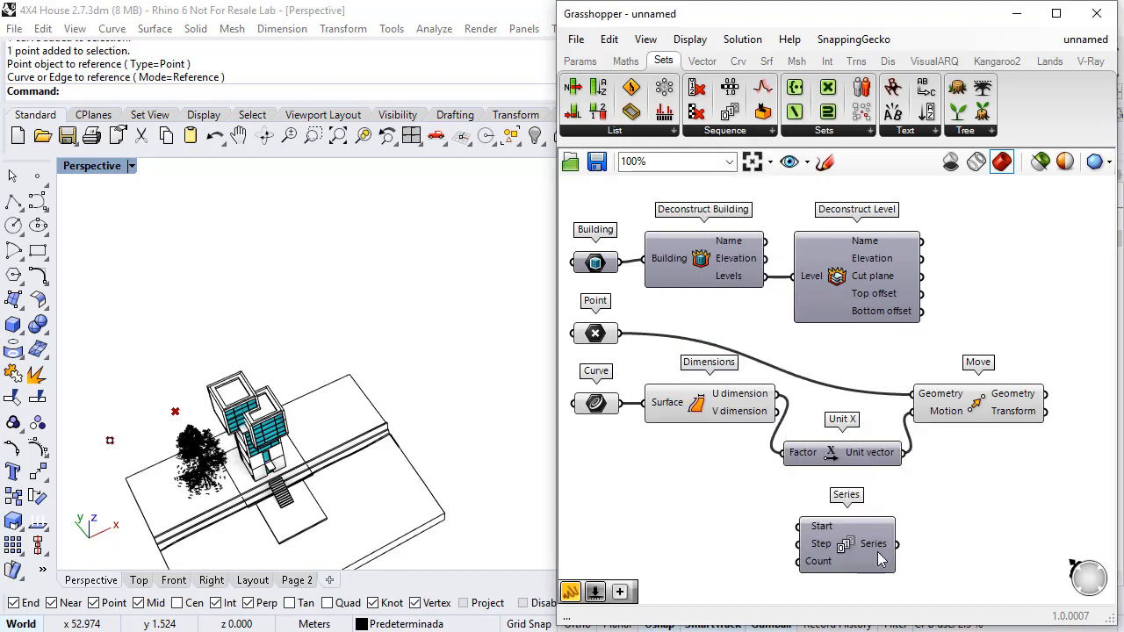
{"action": "mouse_move", "coordinate": [812, 531]}
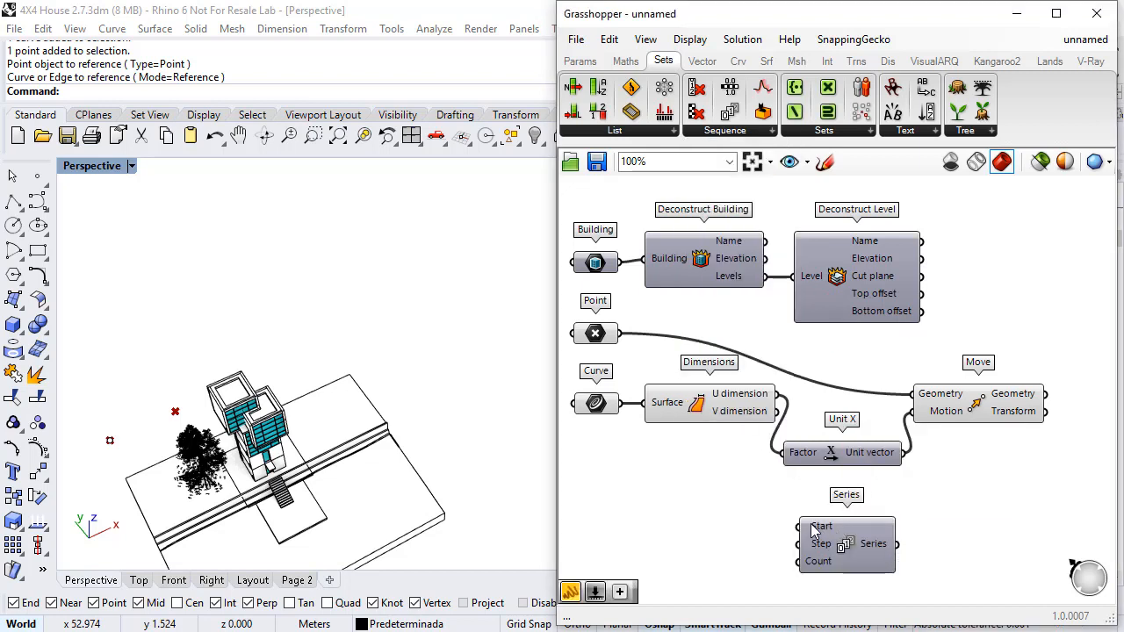
{"action": "mouse_move", "coordinate": [818, 526]}
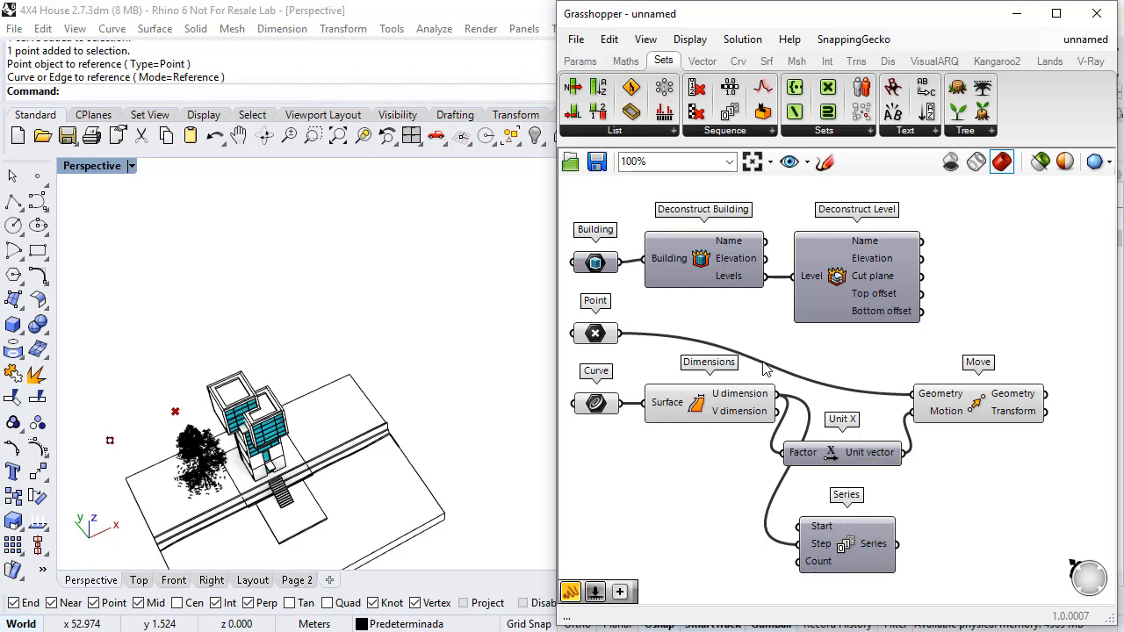
{"action": "mouse_move", "coordinate": [761, 311]}
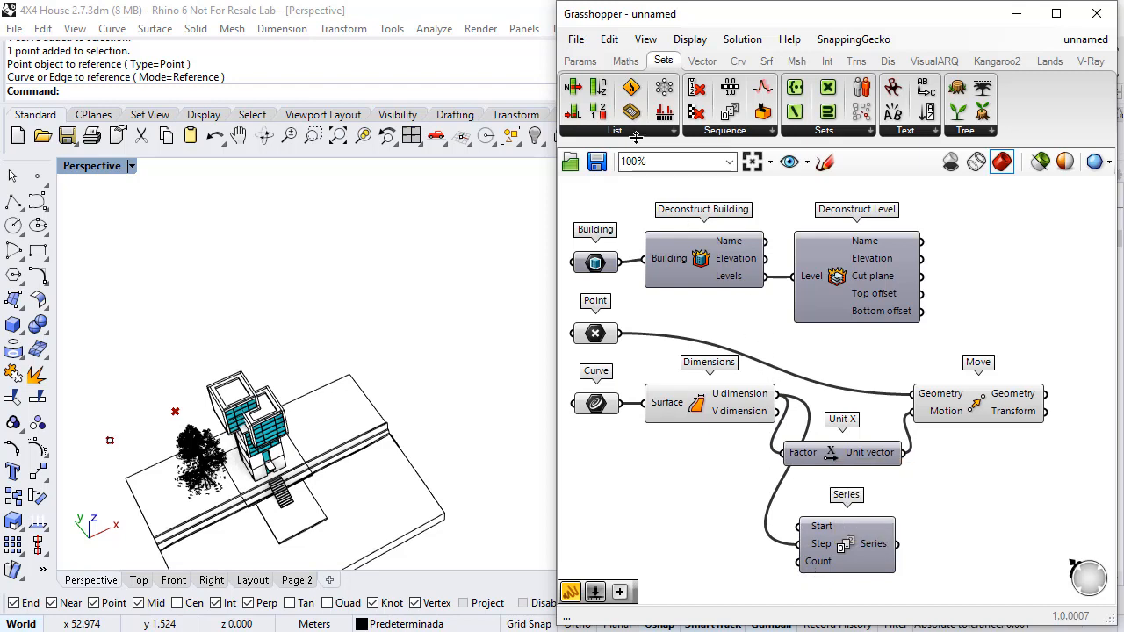
Add a List Length component counting the building's Levels for the Series Count
{"action": "left_click", "coordinate": [614, 130]}
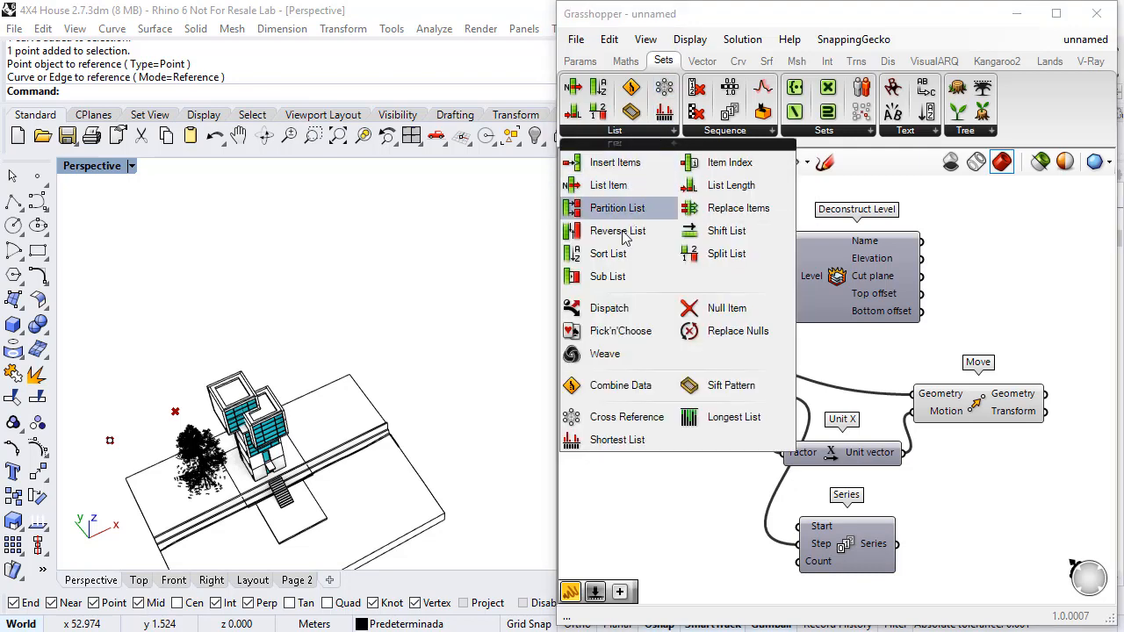
{"action": "mouse_move", "coordinate": [730, 184]}
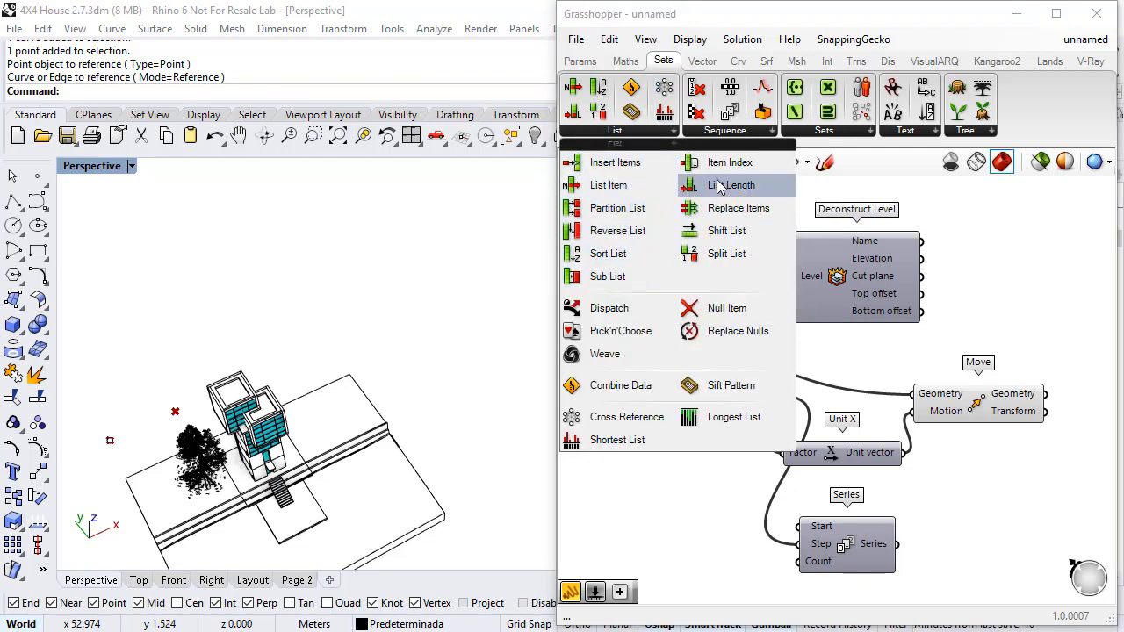
{"action": "left_click", "coordinate": [732, 184]}
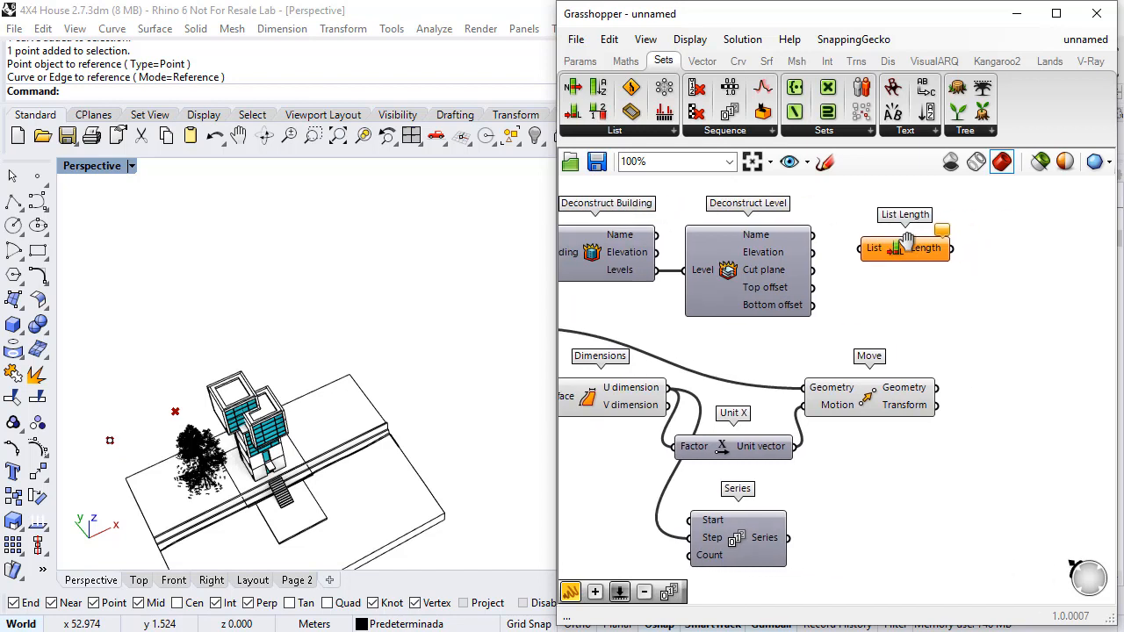
{"action": "scroll", "scroll_direction": "down", "scroll_amount": 3}
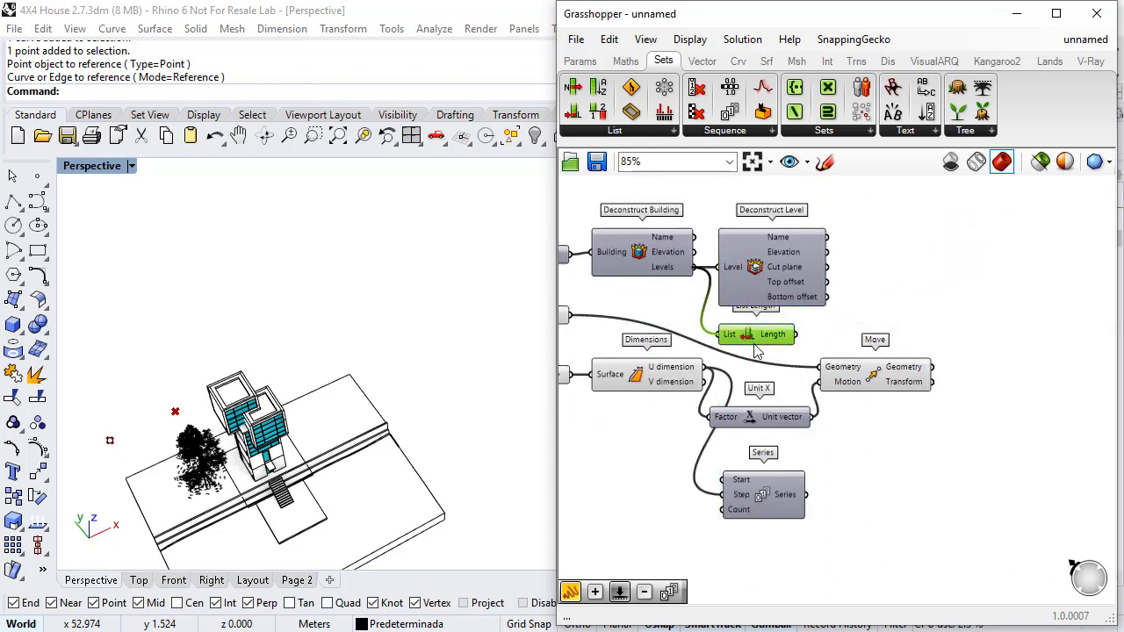
{"action": "mouse_move", "coordinate": [764, 367]}
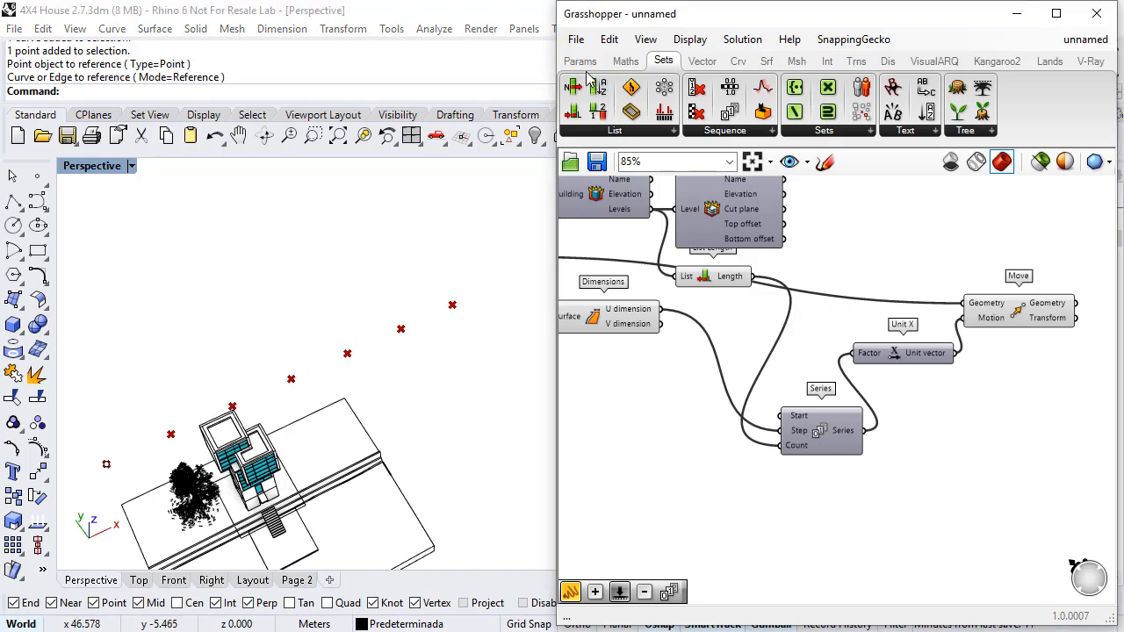
Add a Number Slider set to 0.438 and an Addition summing it with U dimension
{"action": "left_click", "coordinate": [579, 61]}
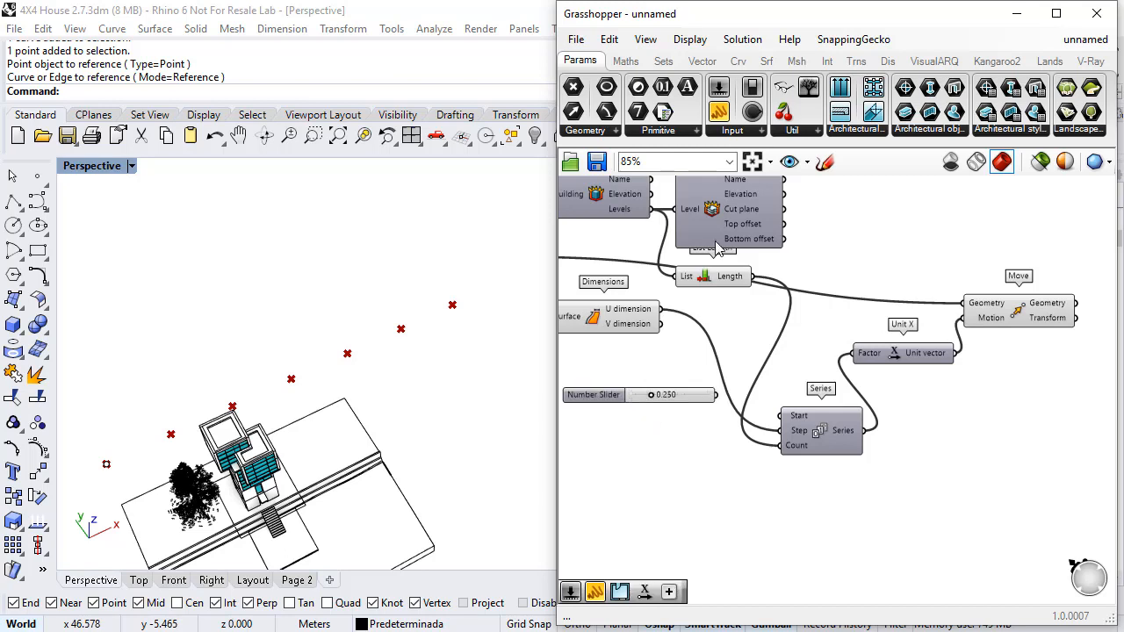
{"action": "left_click", "coordinate": [625, 60]}
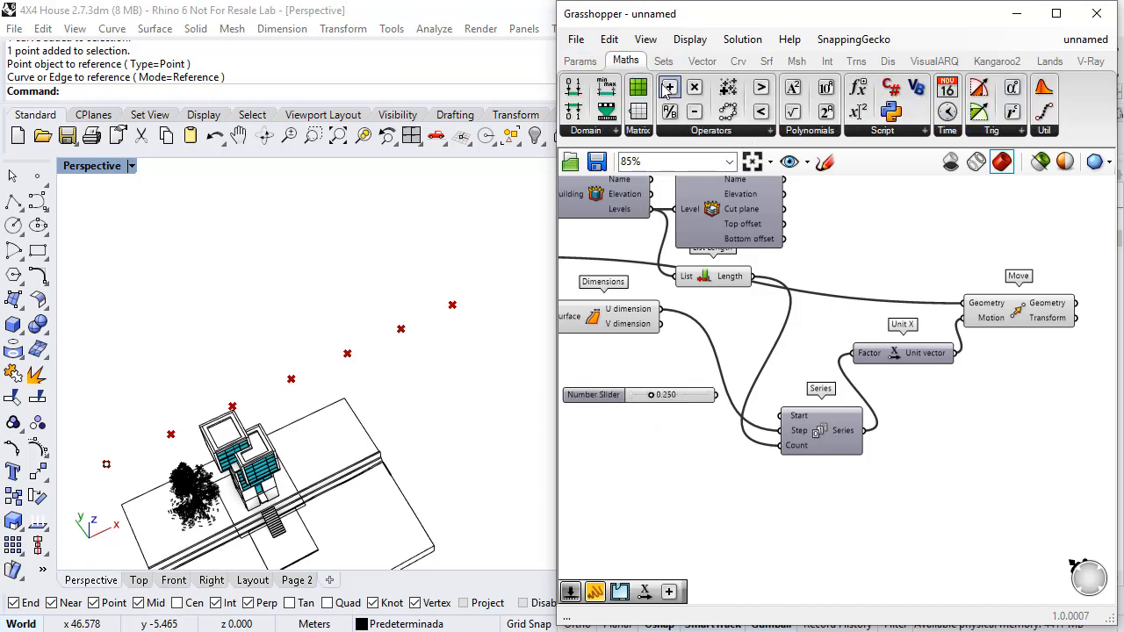
{"action": "left_click", "coordinate": [669, 86]}
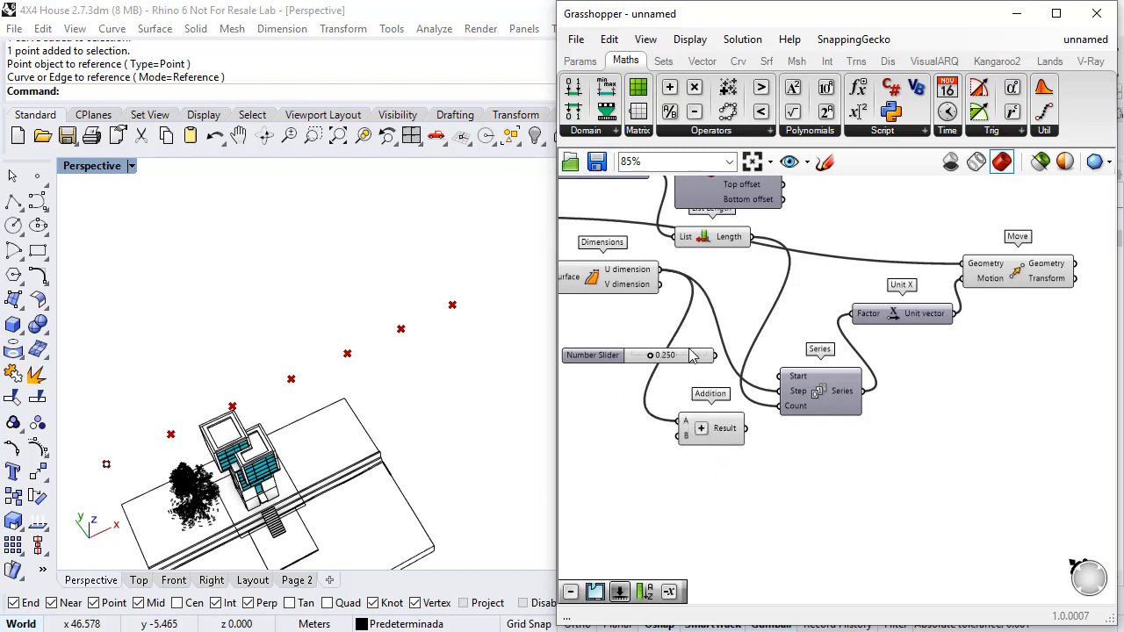
{"action": "left_click_drag", "start_coordinate": [664, 355], "coordinate": [609, 438]}
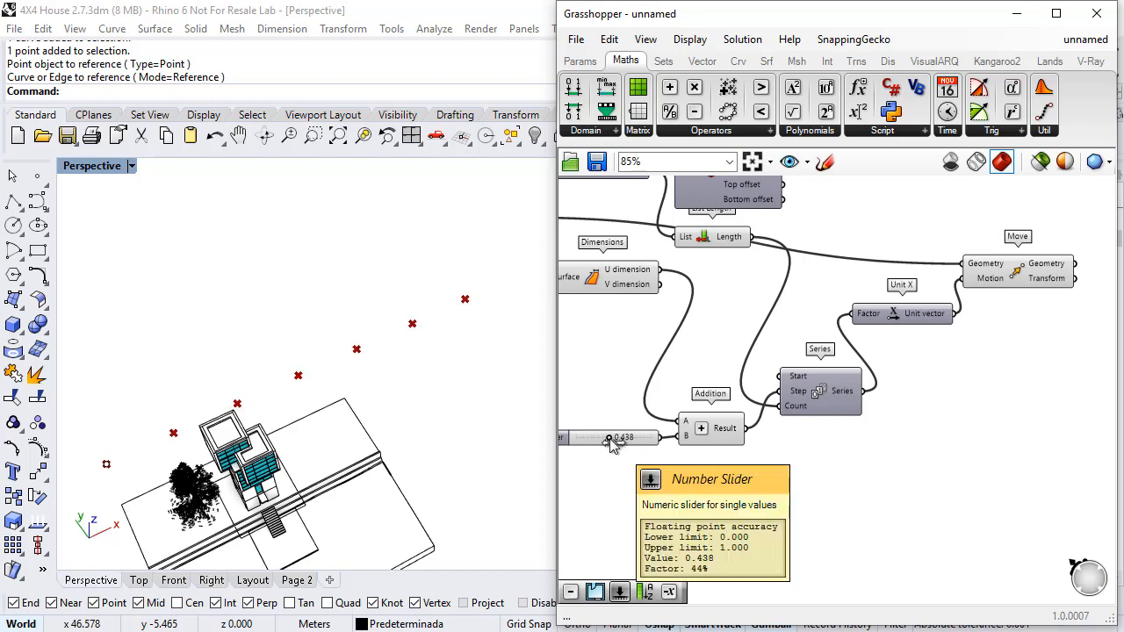
{"action": "scroll", "scroll_direction": "down", "scroll_amount": 3}
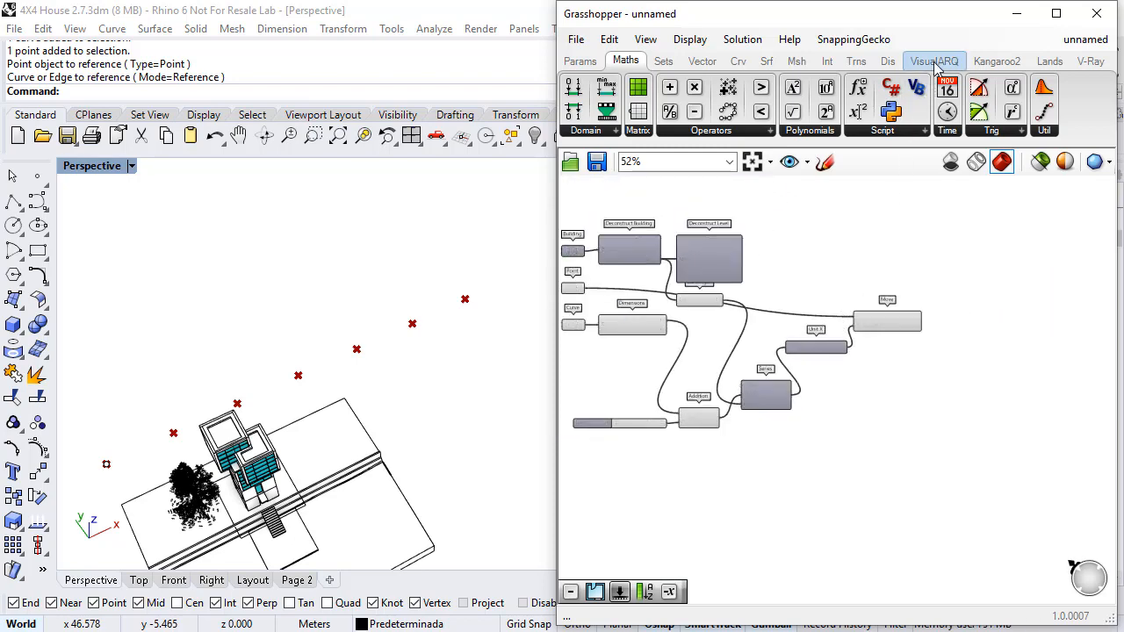
Add a VisualARQ Plan View component fed by moved points, cut curve and levels
{"action": "left_click", "coordinate": [934, 61]}
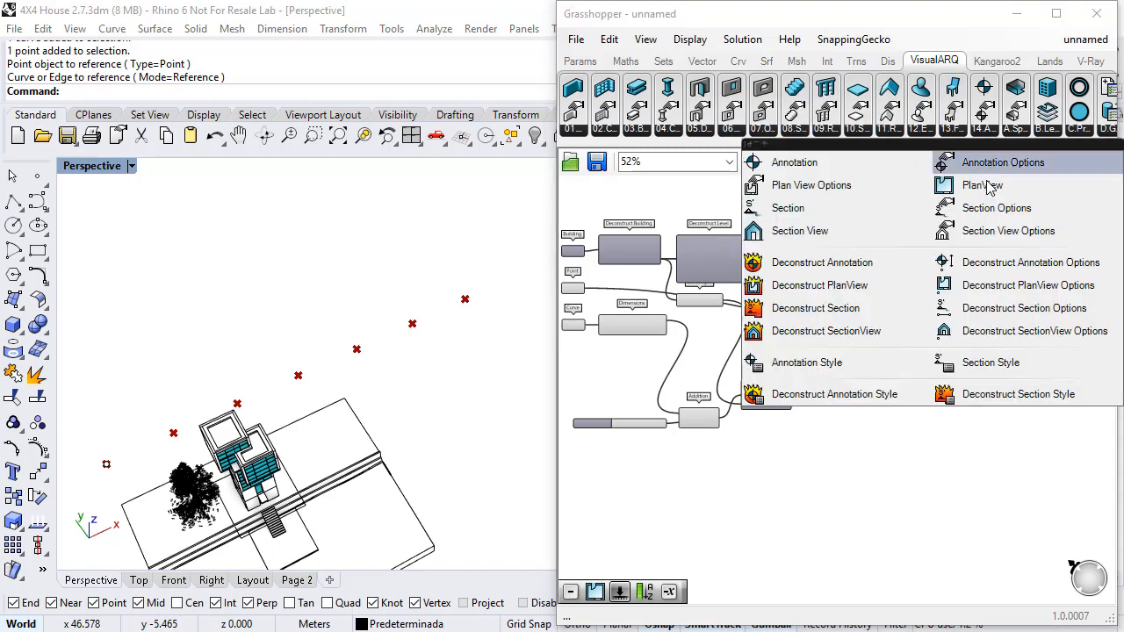
{"action": "left_click", "coordinate": [983, 186]}
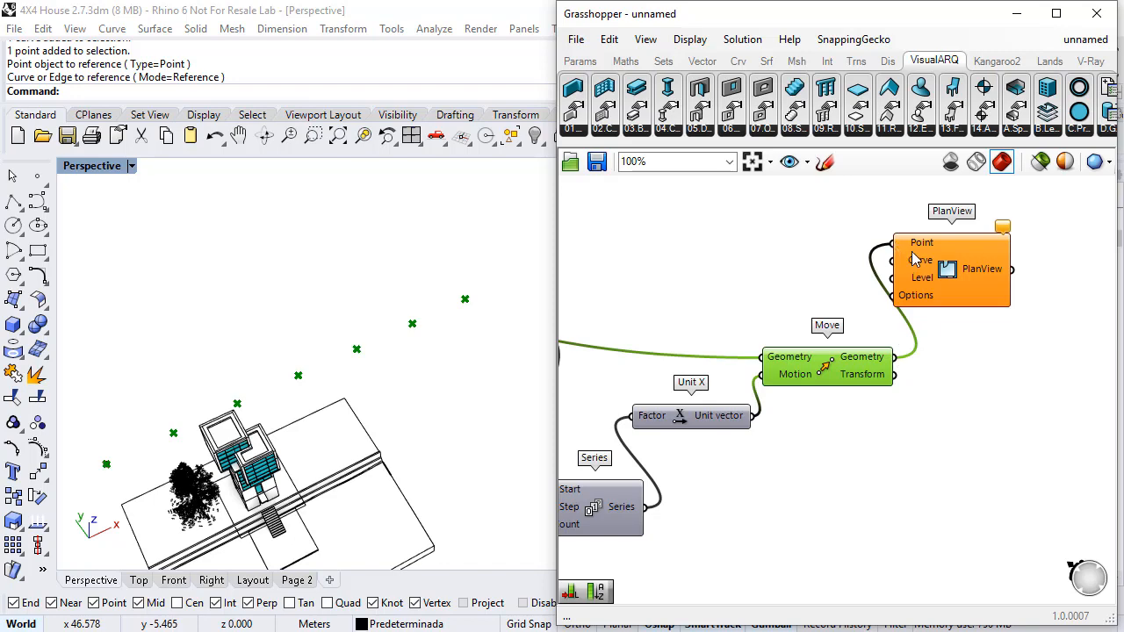
{"action": "scroll", "scroll_direction": "down", "scroll_amount": 3}
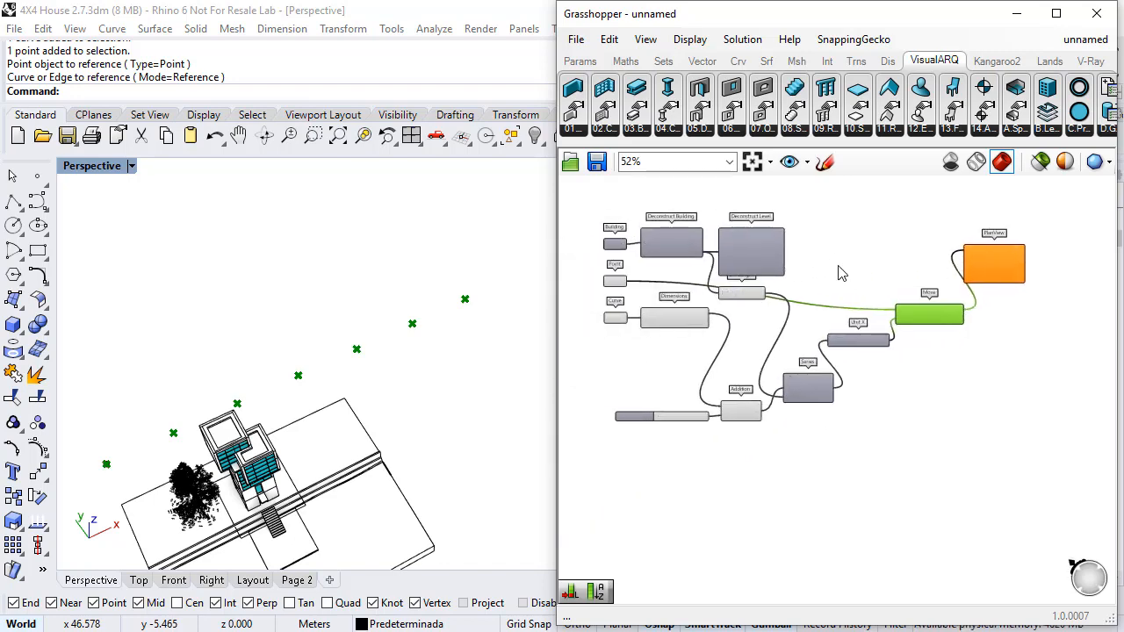
{"action": "scroll", "scroll_direction": "up", "scroll_amount": 3}
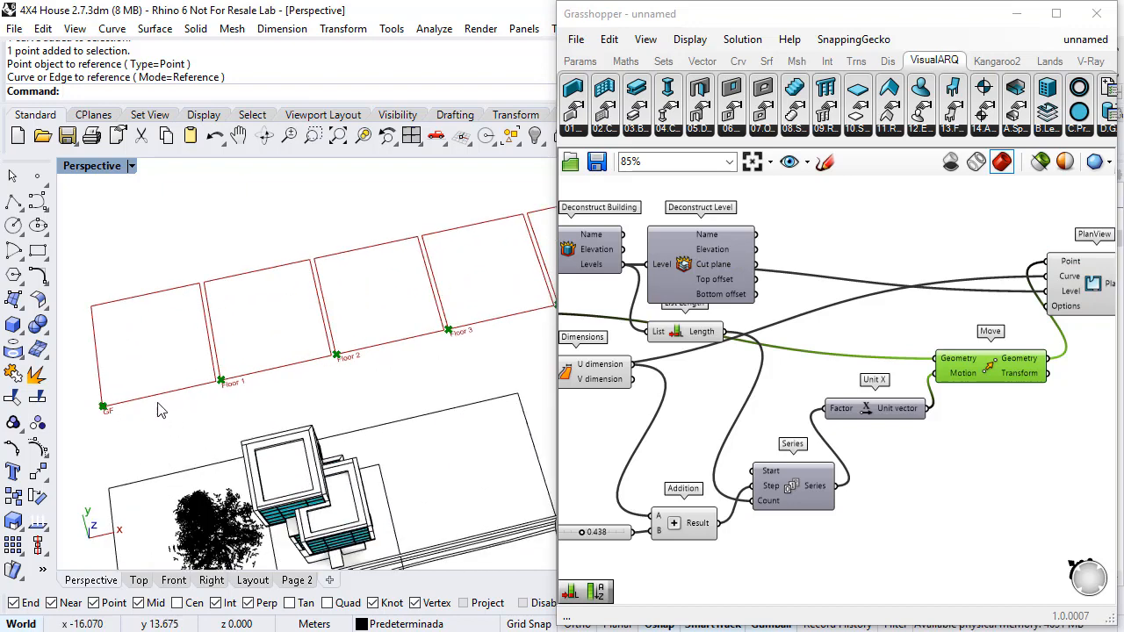
{"action": "mouse_move", "coordinate": [349, 375]}
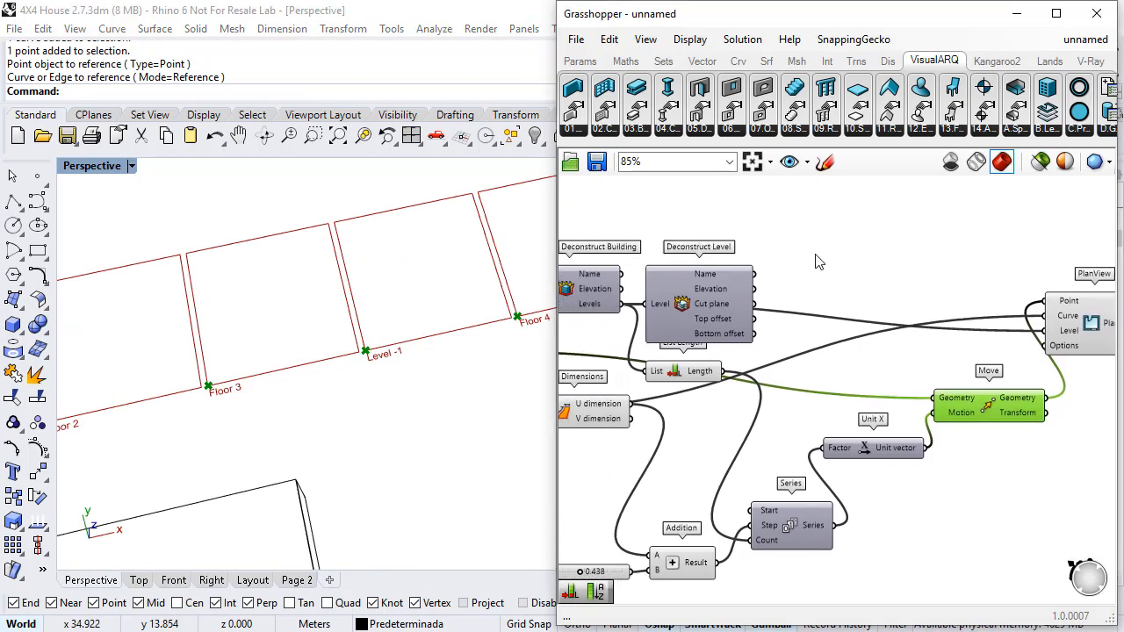
{"action": "mouse_move", "coordinate": [751, 289]}
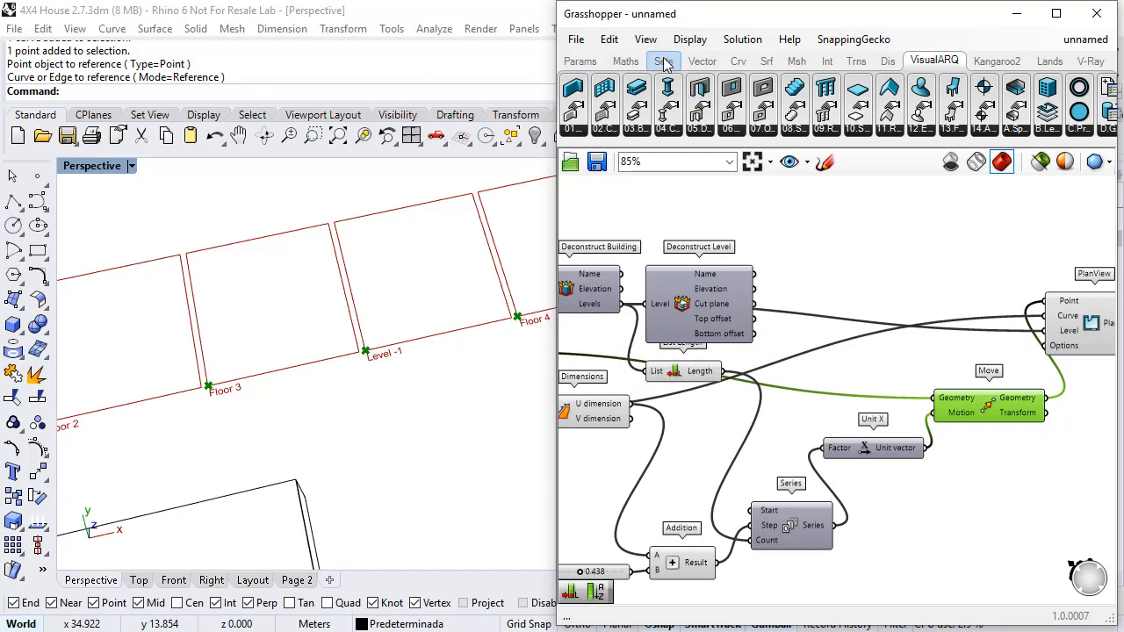
Add a Sort List component from the Sets list components
{"action": "left_click", "coordinate": [663, 60]}
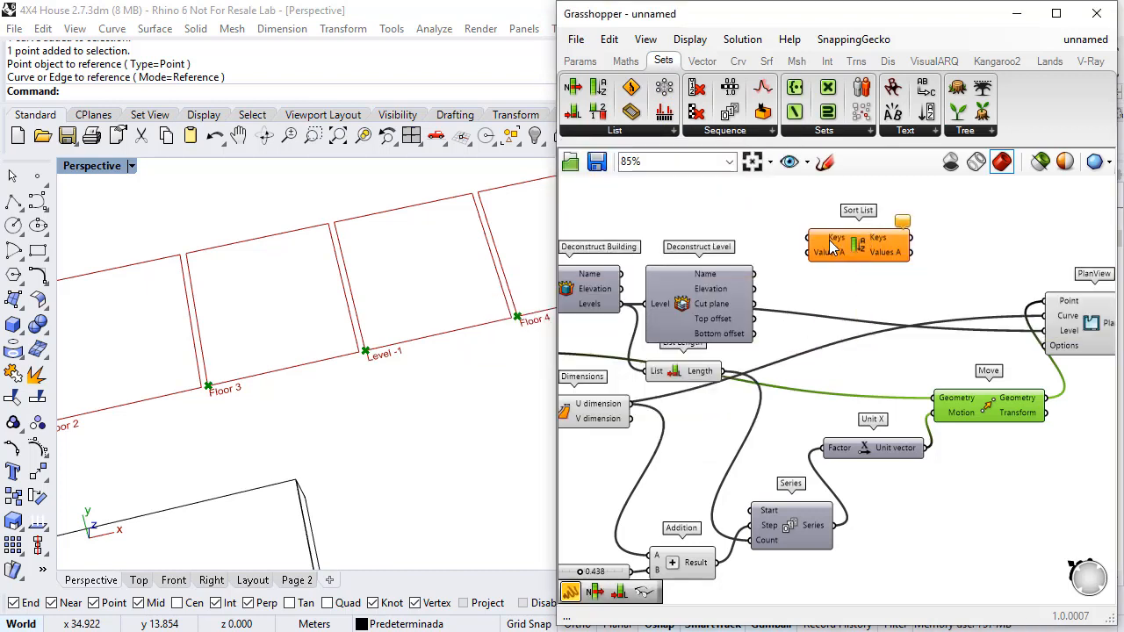
{"action": "mouse_move", "coordinate": [813, 261]}
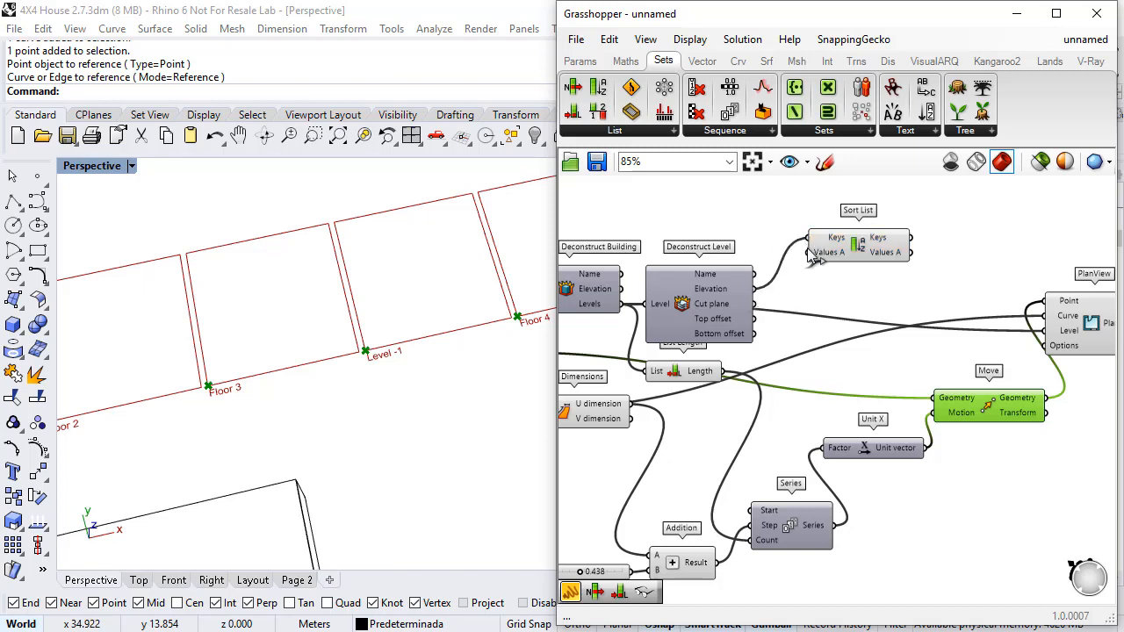
{"action": "mouse_move", "coordinate": [815, 266]}
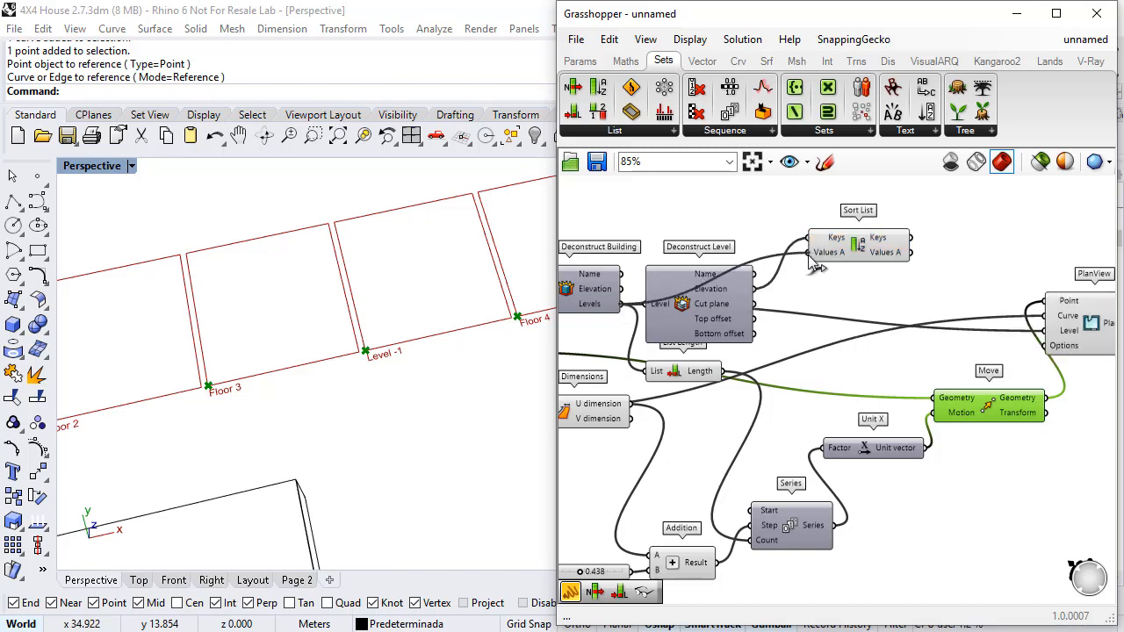
{"action": "mouse_move", "coordinate": [900, 255]}
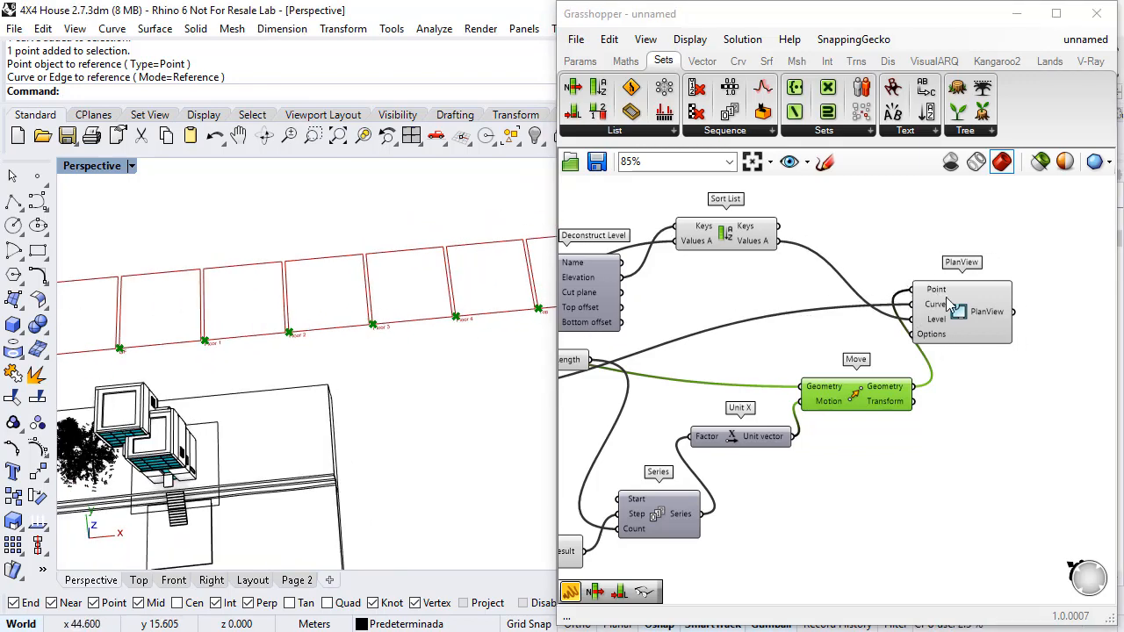
Bake the PlanView component into the Rhino document from its radial menu
{"action": "double_click", "coordinate": [962, 311]}
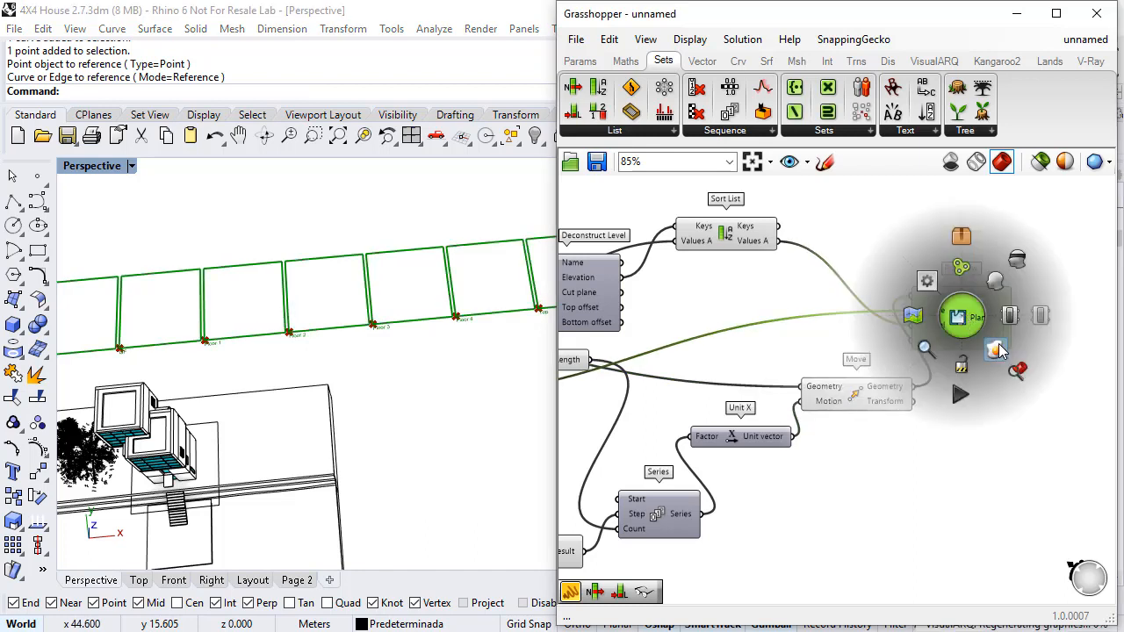
{"action": "left_click", "coordinate": [960, 317]}
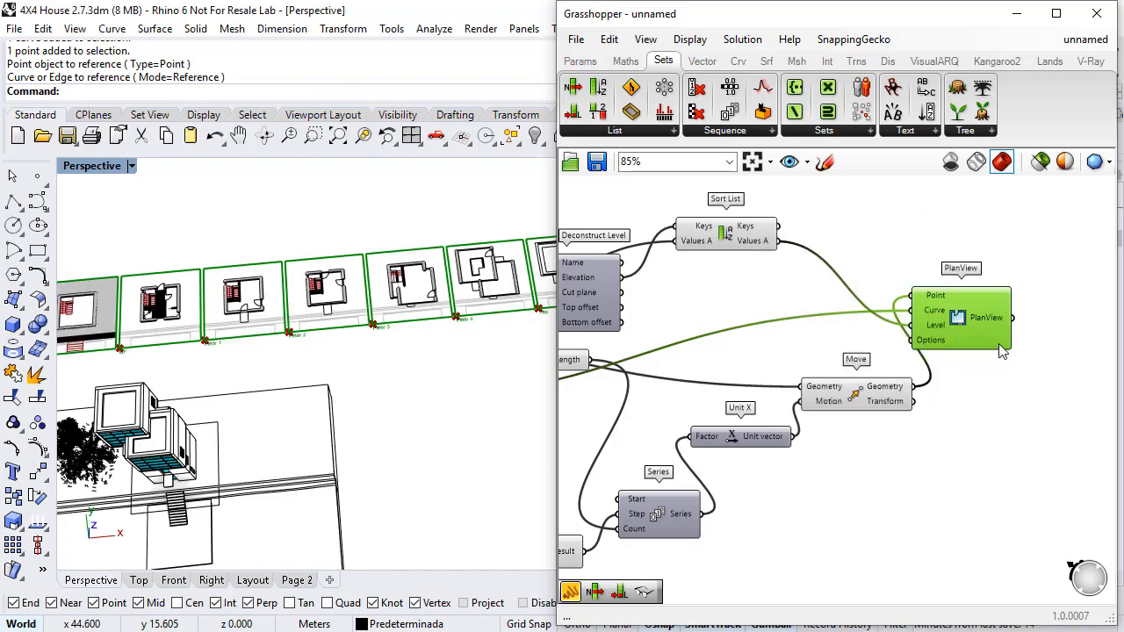